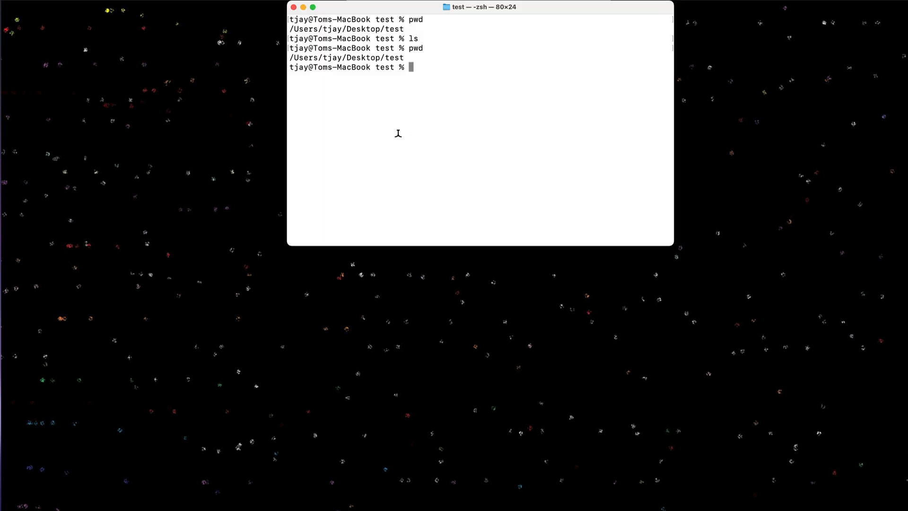
{"action": "mouse_move", "coordinate": [316, 80]}
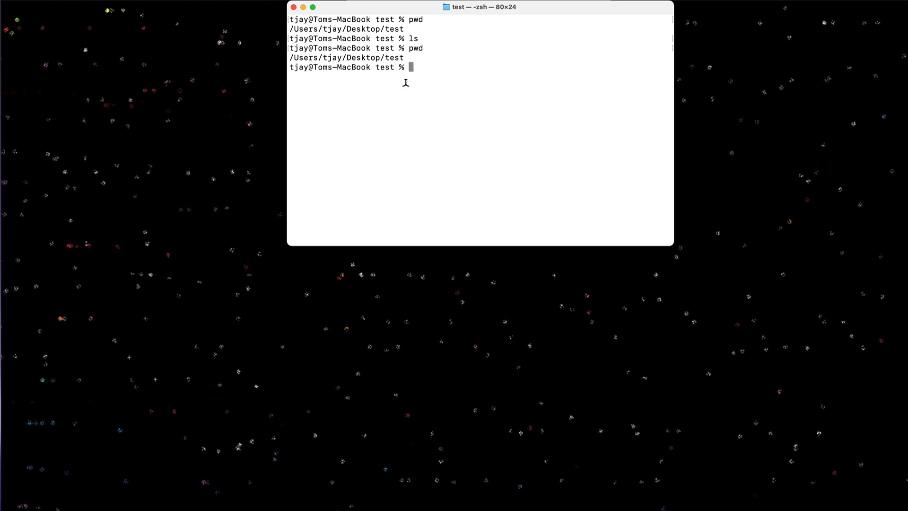
List the empty test folder, then start a new test.html in vi and enter insert mode
{"action": "type", "text": "ls"}
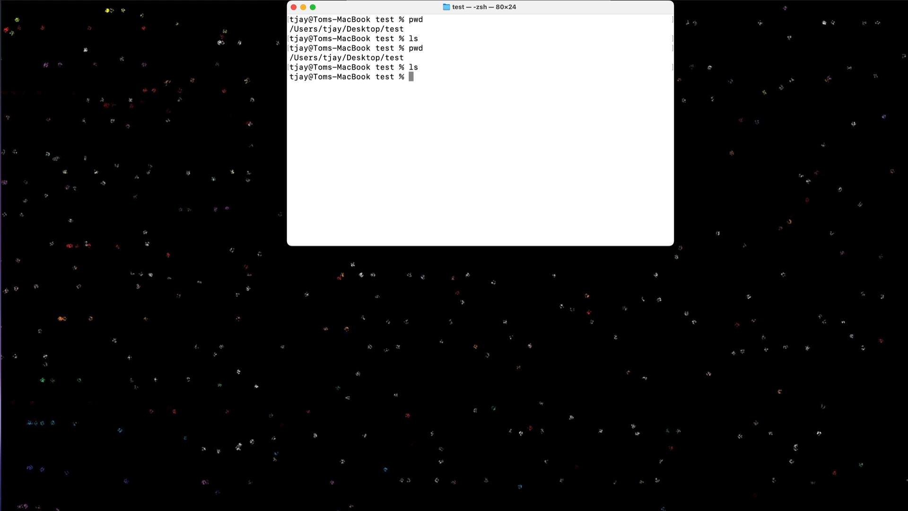
{"action": "type", "text": "vi"}
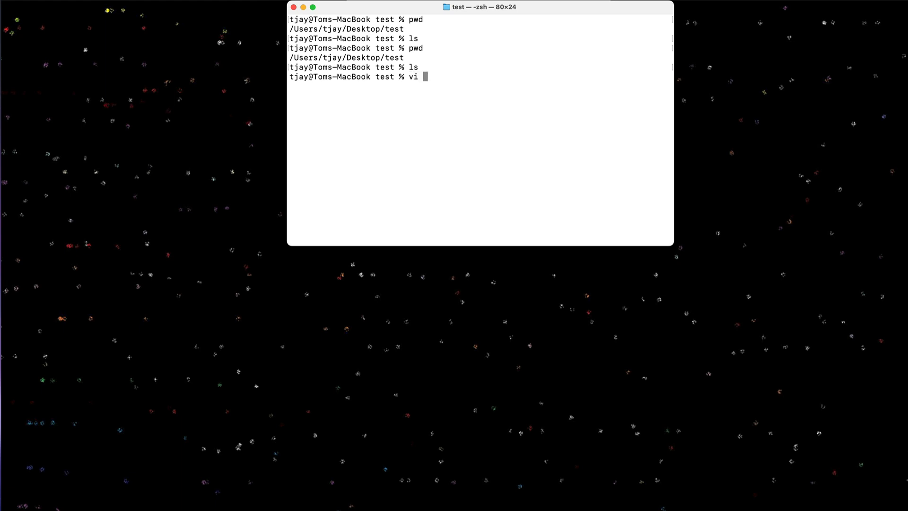
{"action": "type", "text": "i"}
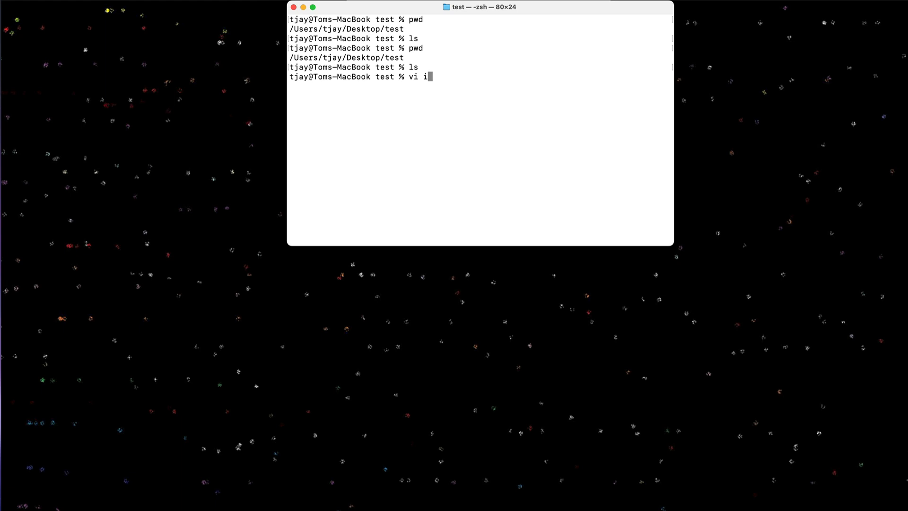
{"action": "type", "text": "te"}
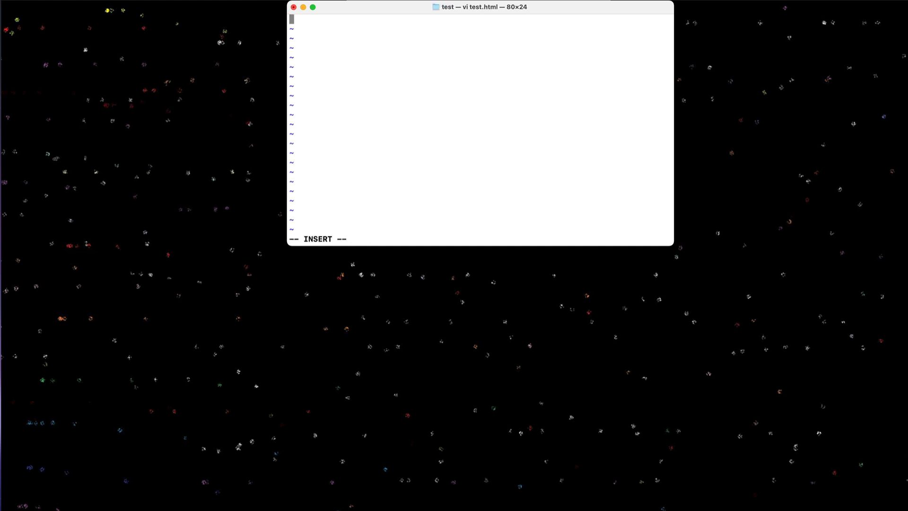
Write the html and head sections with the title 'Test page'
{"action": "type", "text": "<"}
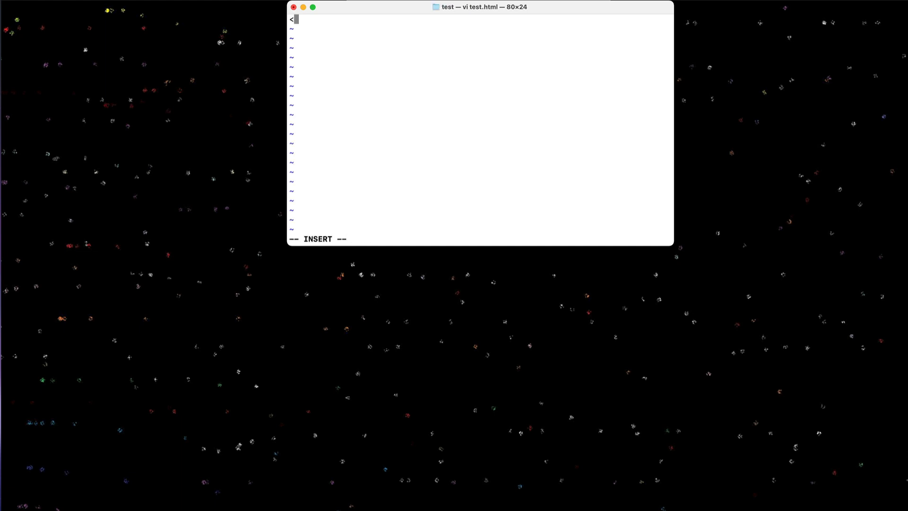
{"action": "type", "text": "html>"}
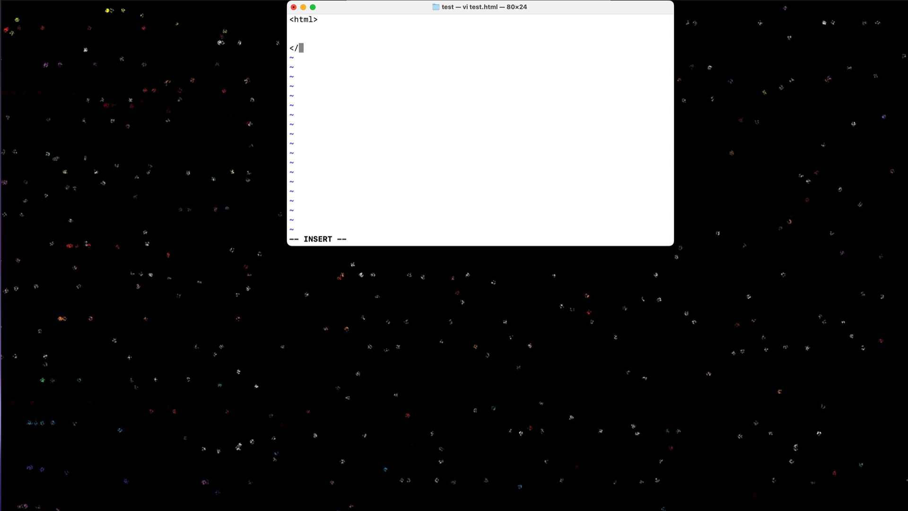
{"action": "type", "text": "html?"}
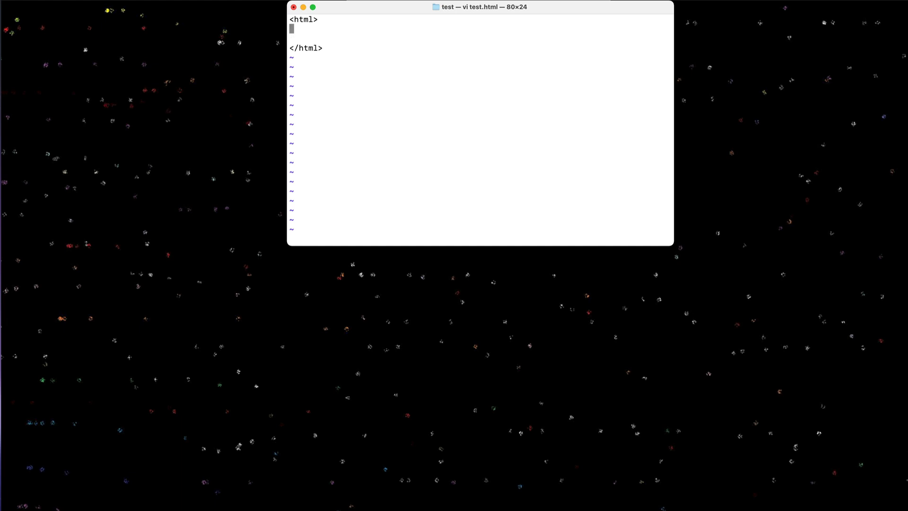
{"action": "type", "text": "<"}
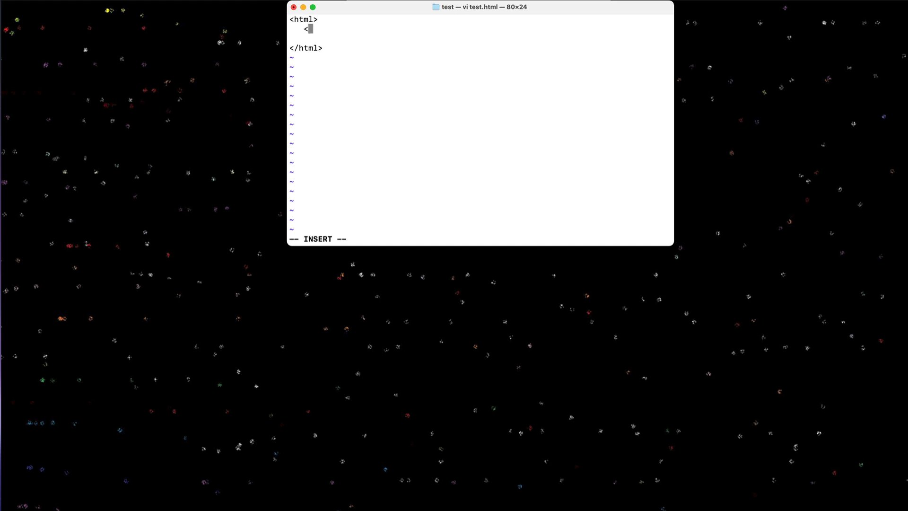
{"action": "type", "text": "head>"}
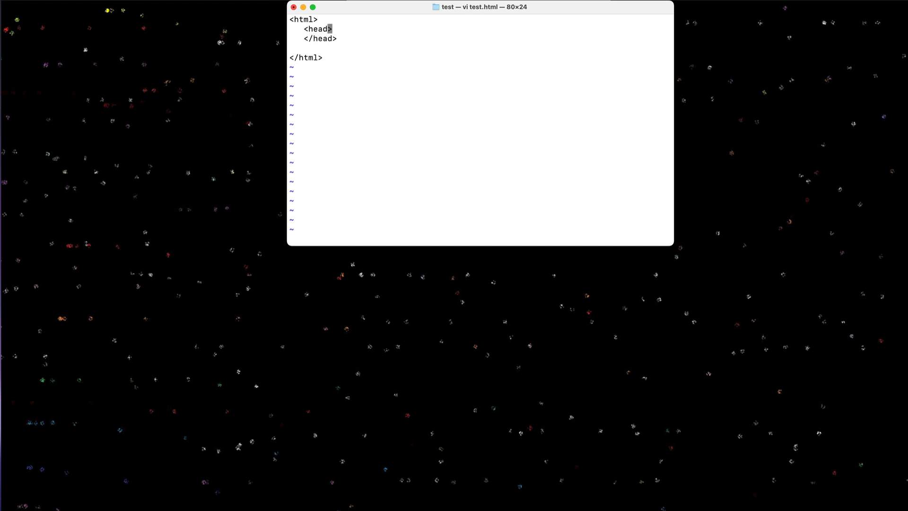
{"action": "key", "text": "o"}
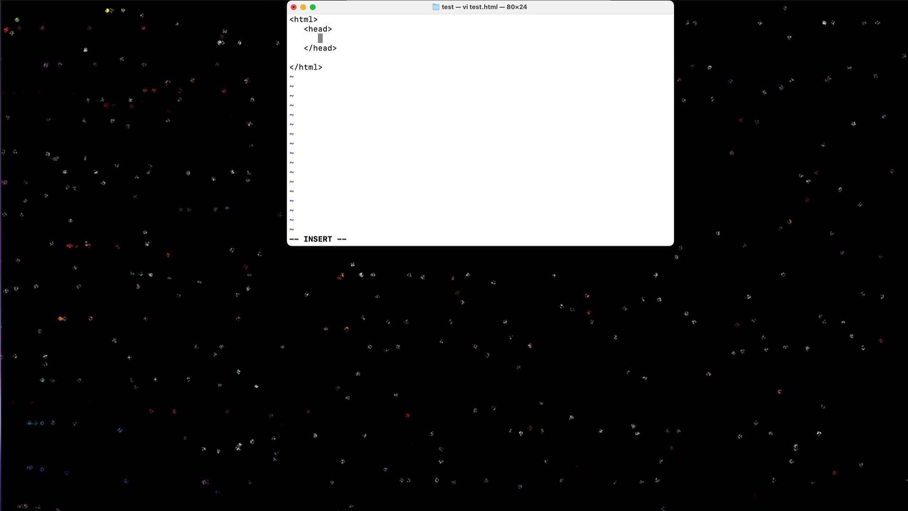
{"action": "type", "text": "<title>"}
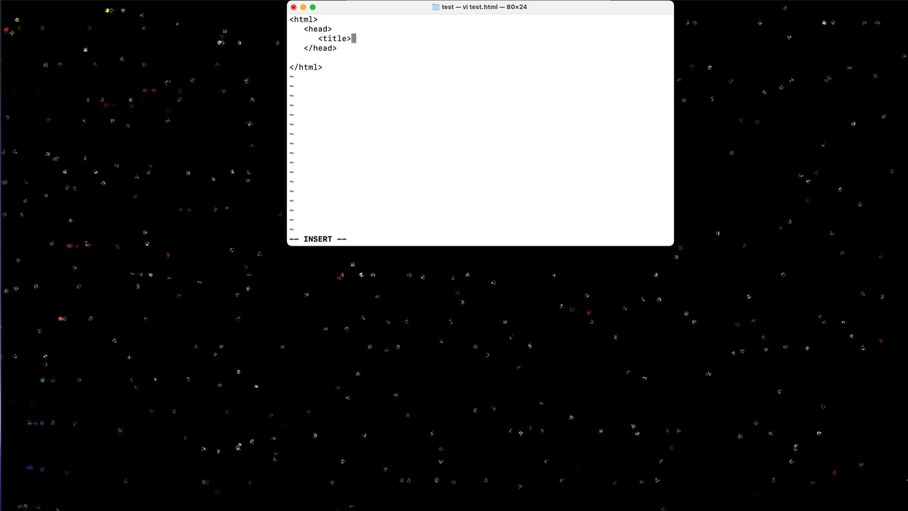
{"action": "type", "text": "Test"}
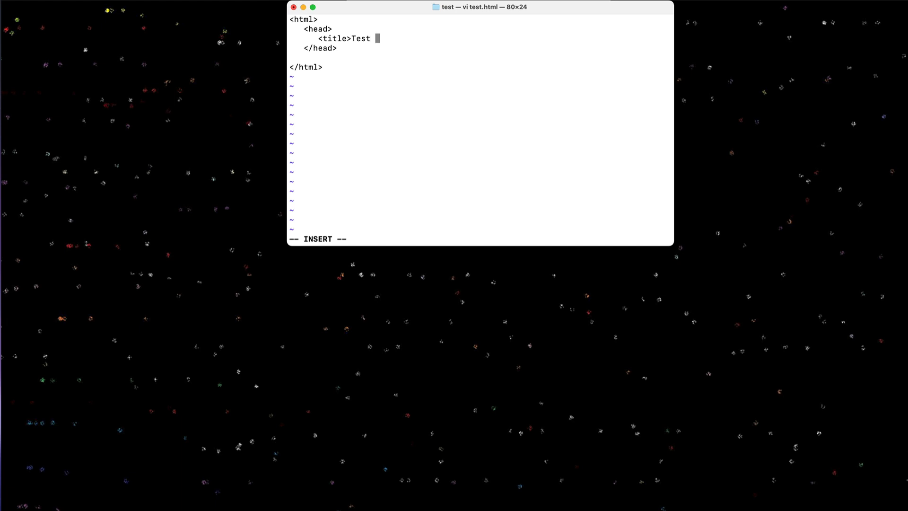
{"action": "type", "text": "page</"}
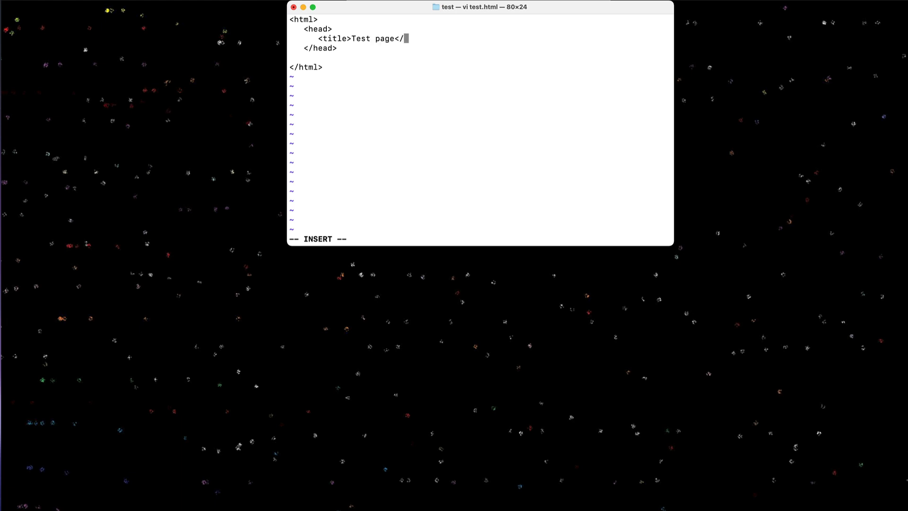
{"action": "type", "text": "title>"}
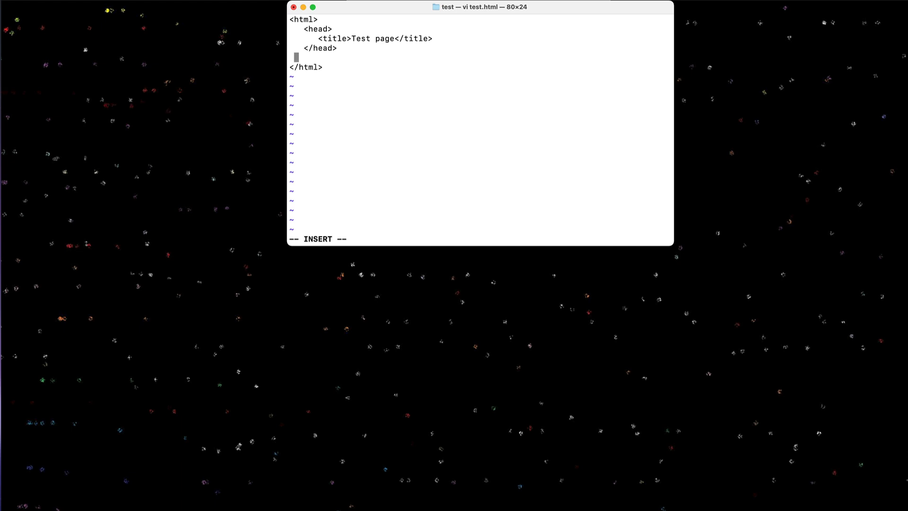
Add the body section with an h1 'Test Page' heading and save the file with :x
{"action": "type", "text": "<n"}
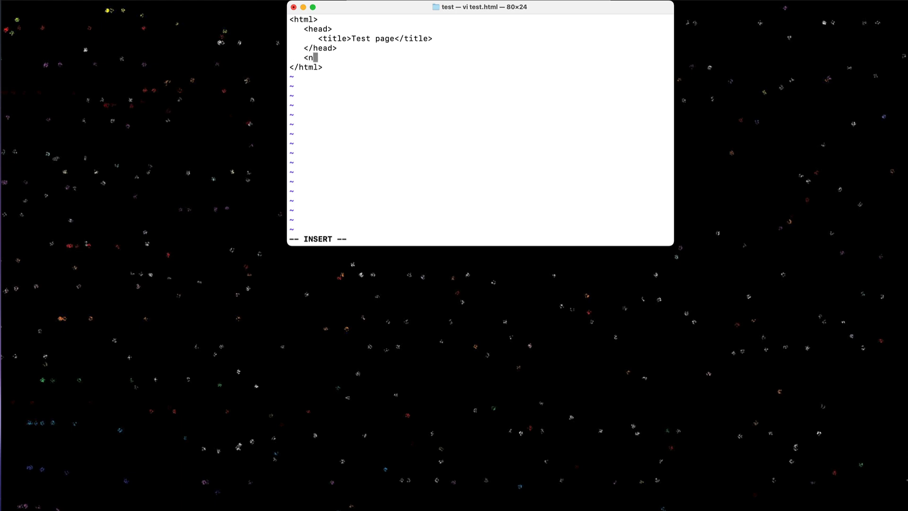
{"action": "type", "text": "ody"}
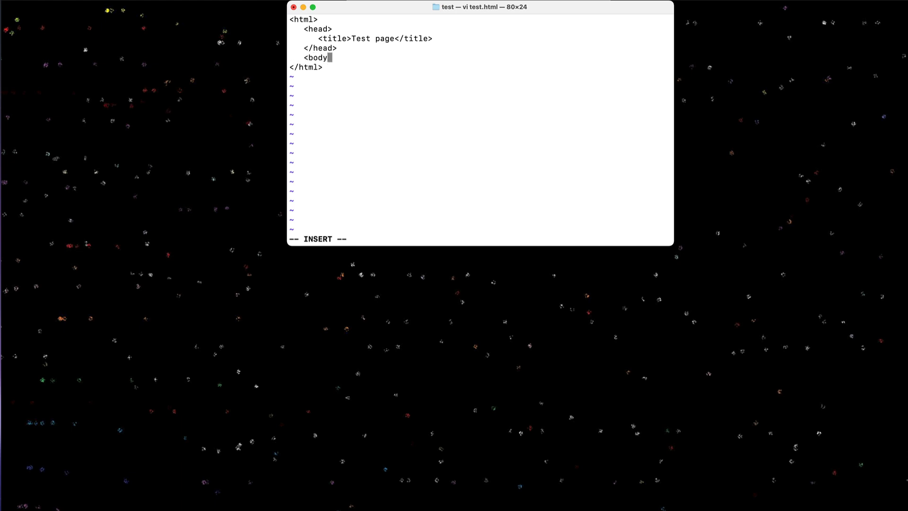
{"action": "key", "text": "Enter"}
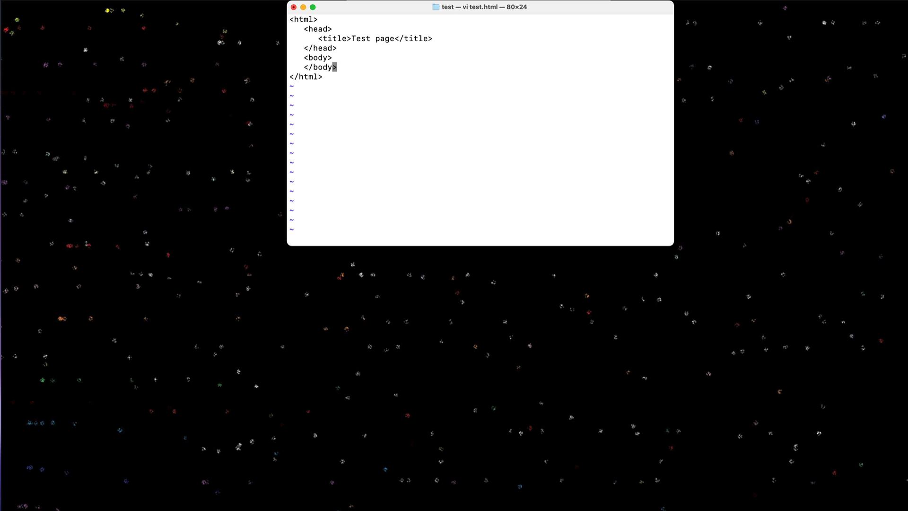
{"action": "key", "text": "Up"}
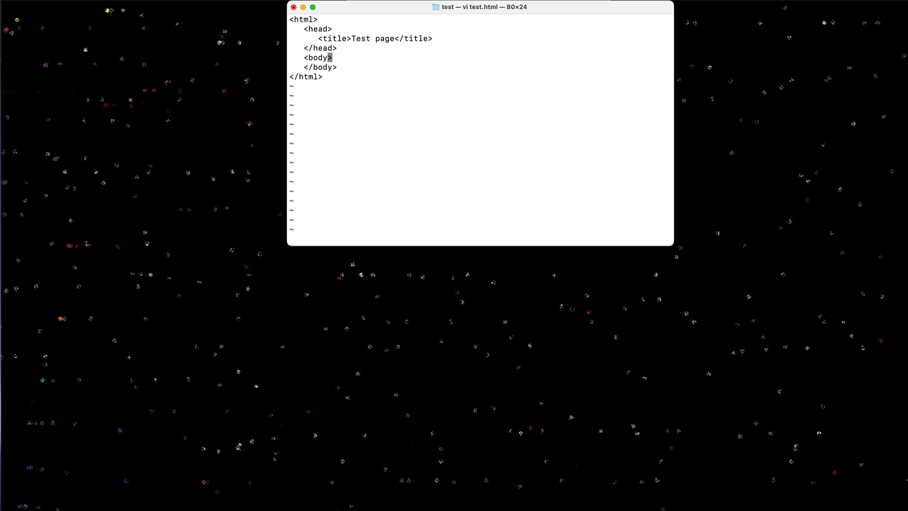
{"action": "key", "text": "i"}
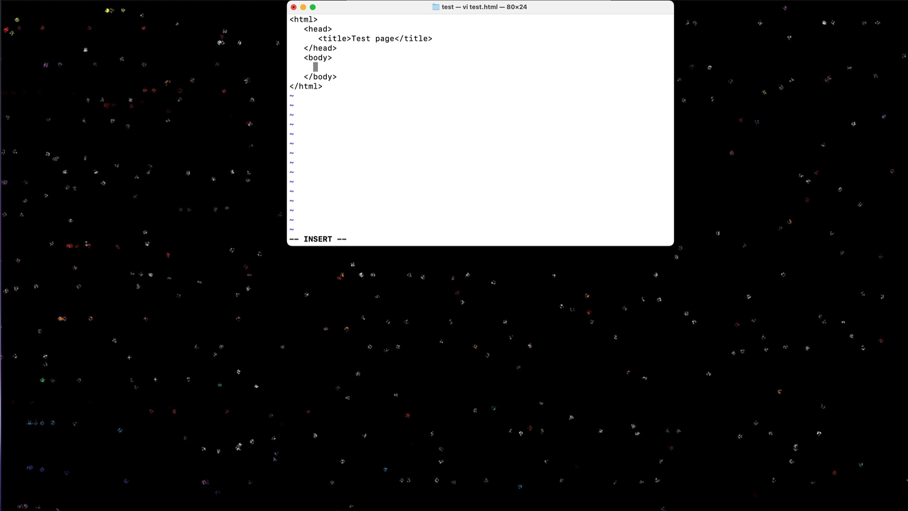
{"action": "type", "text": "<h1"}
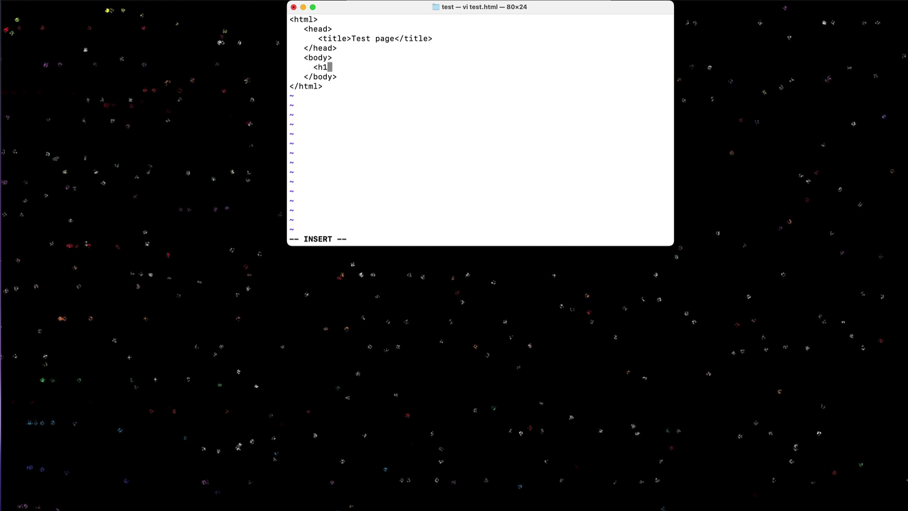
{"action": "type", "text": "></h>"}
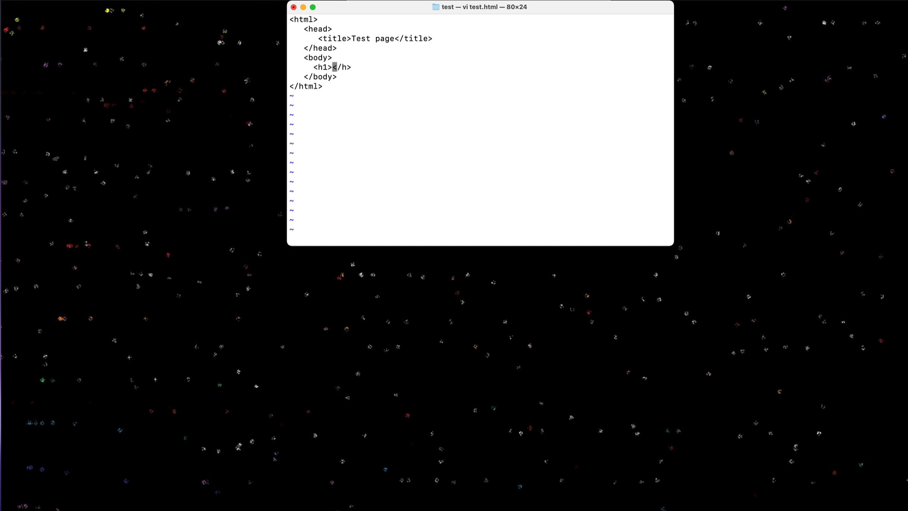
{"action": "type", "text": "Test Page"}
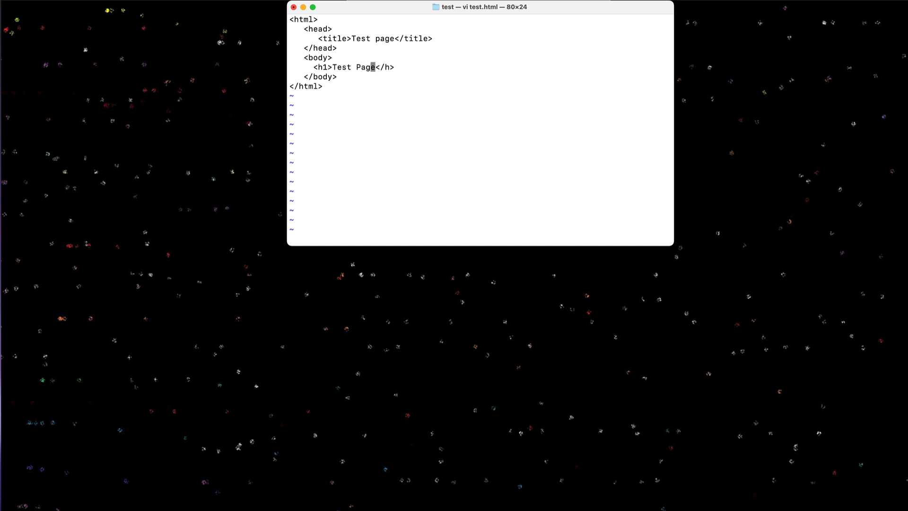
{"action": "type", "text": ":x"}
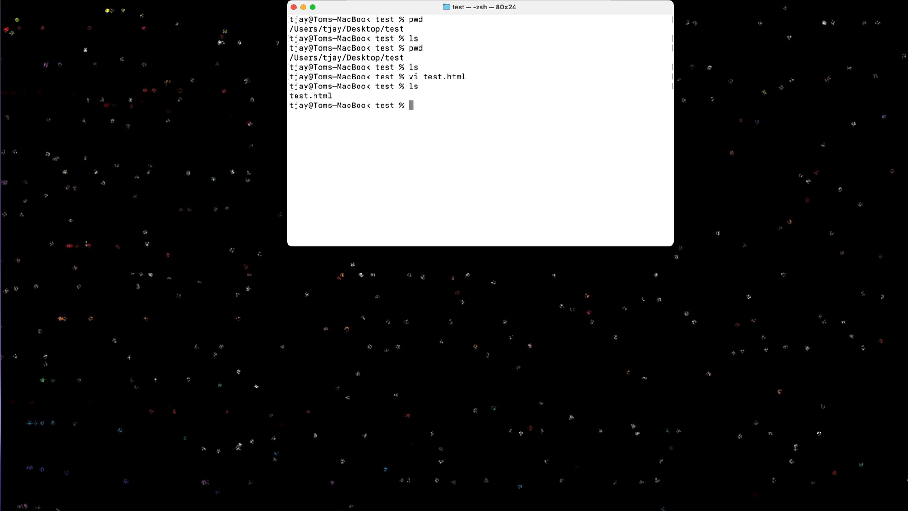
Show test.html at 111 bytes with ls -l and confirm the Desktop/test path with pwd
{"action": "type", "text": "ls -l"}
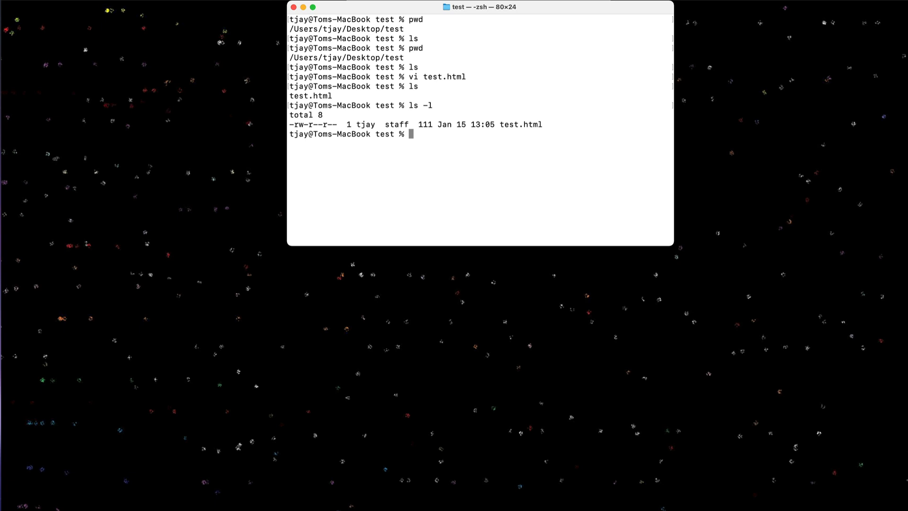
{"action": "type", "text": "pwd"}
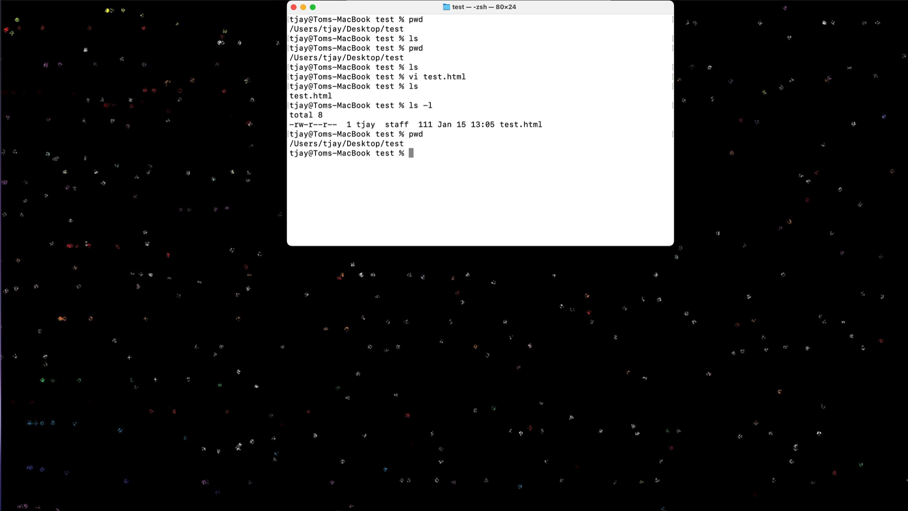
{"action": "mouse_move", "coordinate": [488, 86]}
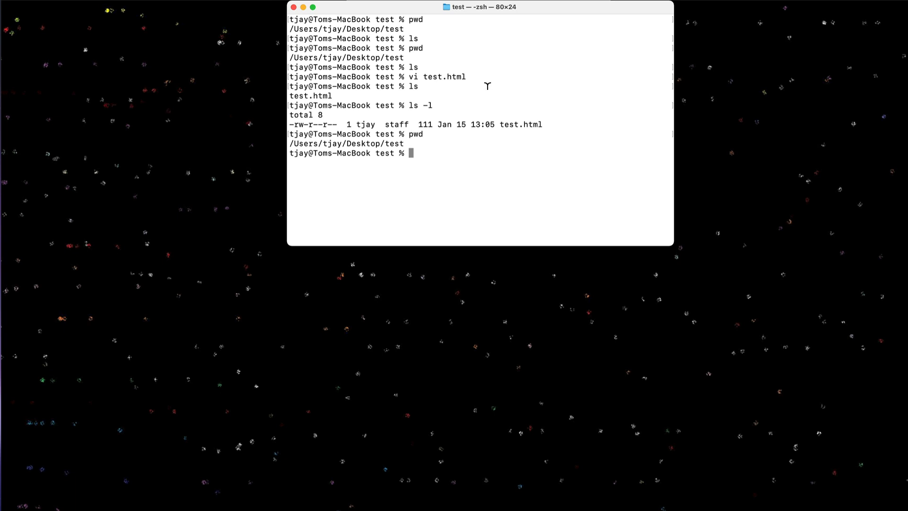
Connect with sftp as ec2-user to the server's IP address from the test folder
{"action": "type", "text": "sft"}
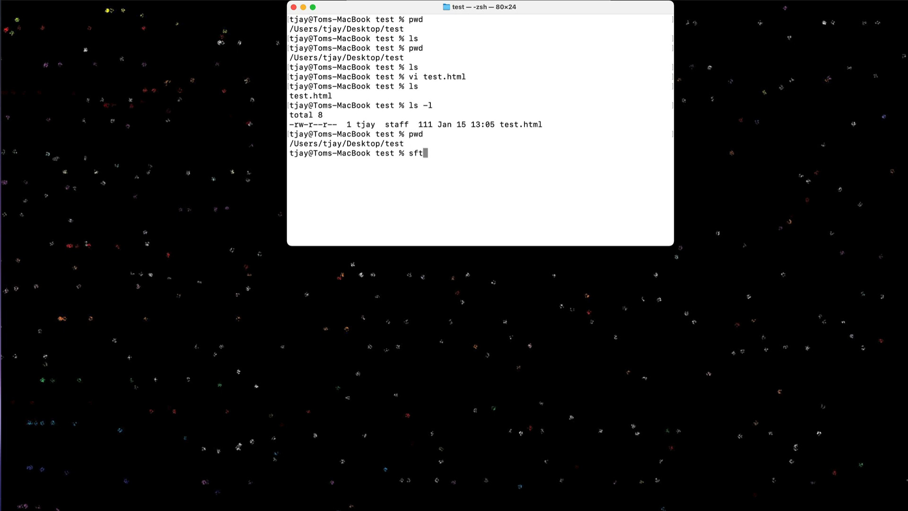
{"action": "type", "text": "p"}
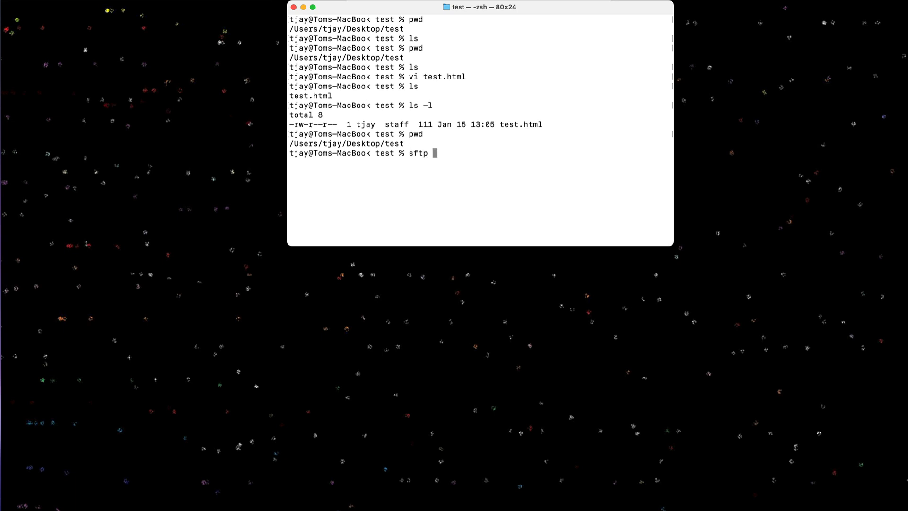
{"action": "type", "text": "ec2"}
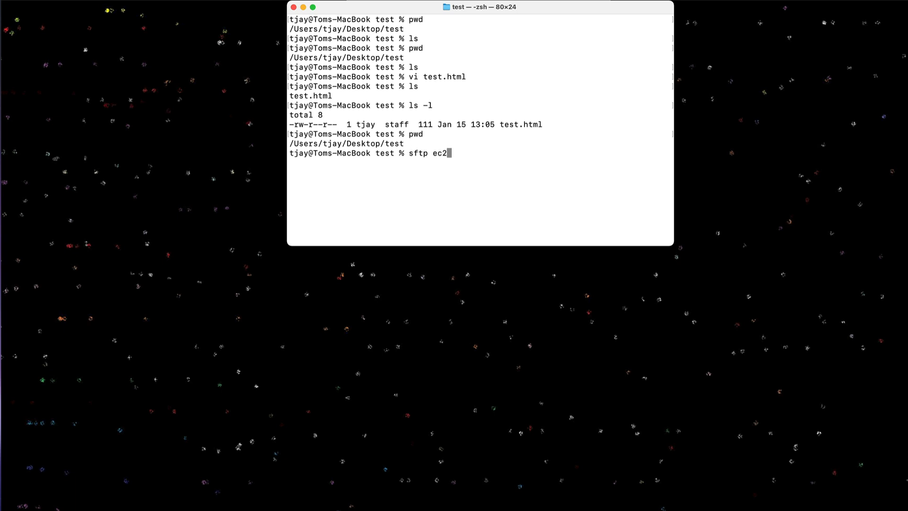
{"action": "type", "text": "-"}
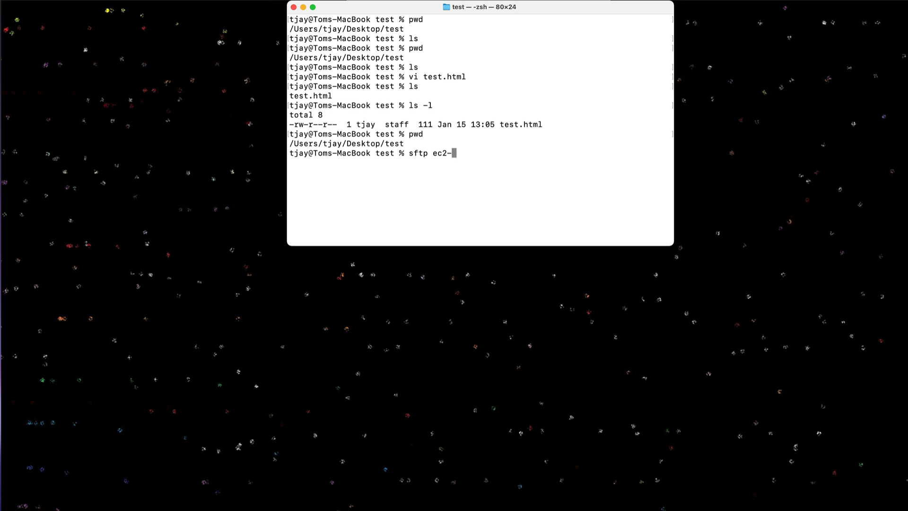
{"action": "type", "text": "user"}
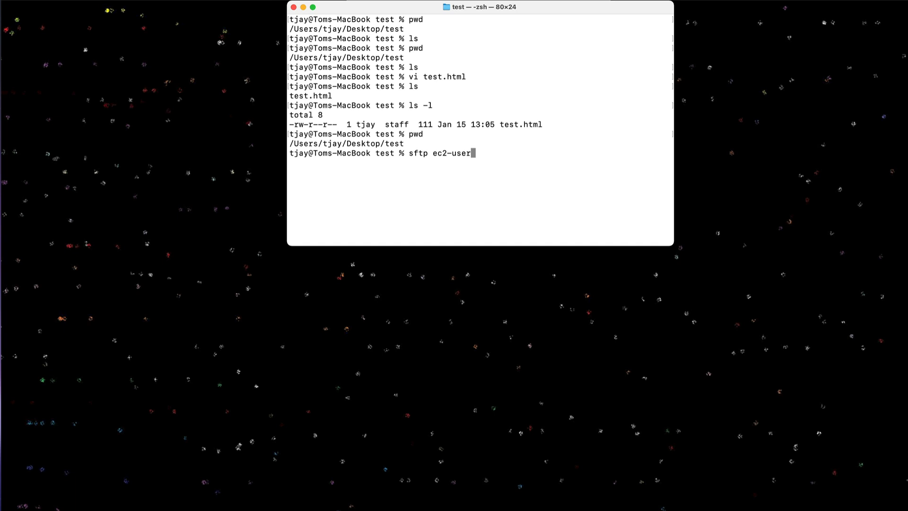
{"action": "type", "text": "@"}
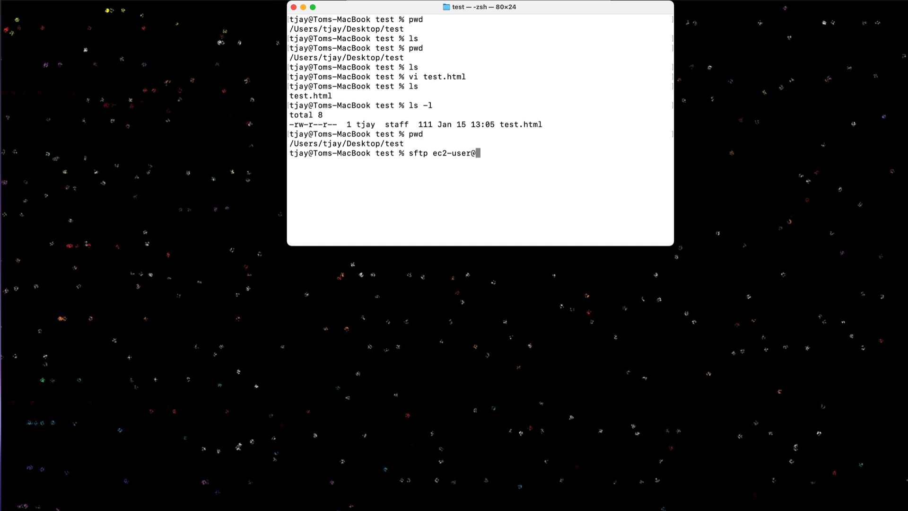
{"action": "type", "text": "3"}
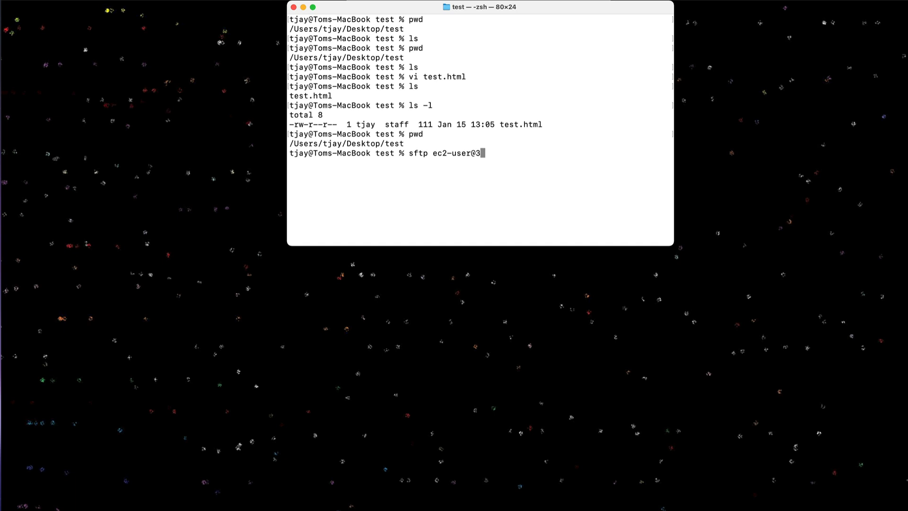
{"action": "key", "text": "Backspace"}
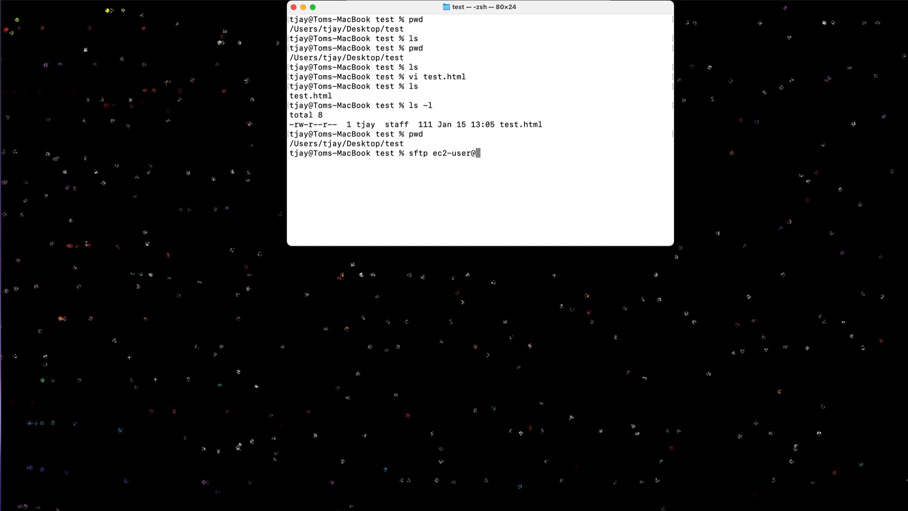
{"action": "type", "text": "3.84"}
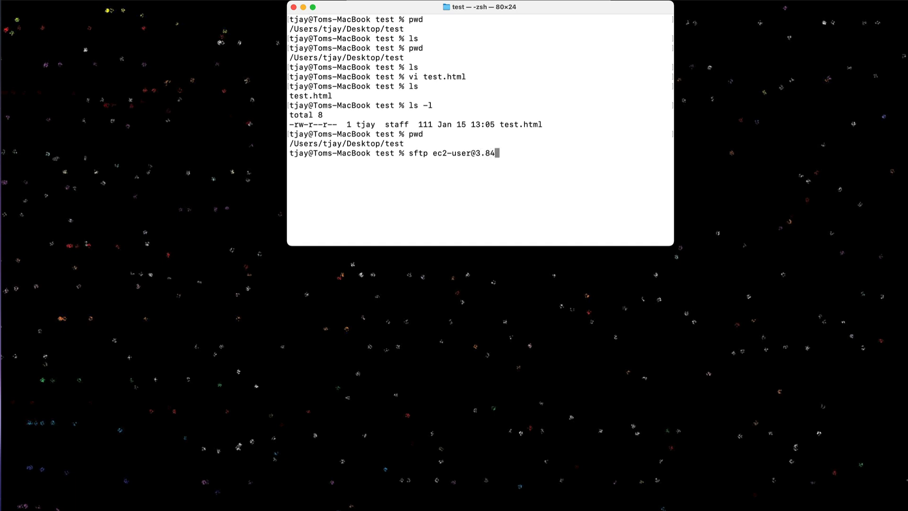
{"action": "type", "text": "239.80"}
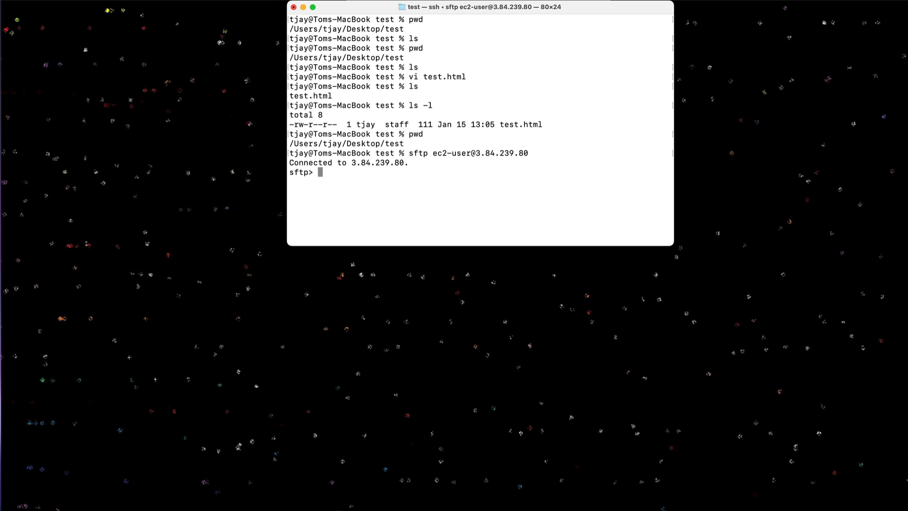
Navigate through server and the site folder into public on the remote, listing its files
{"action": "type", "text": "ls"}
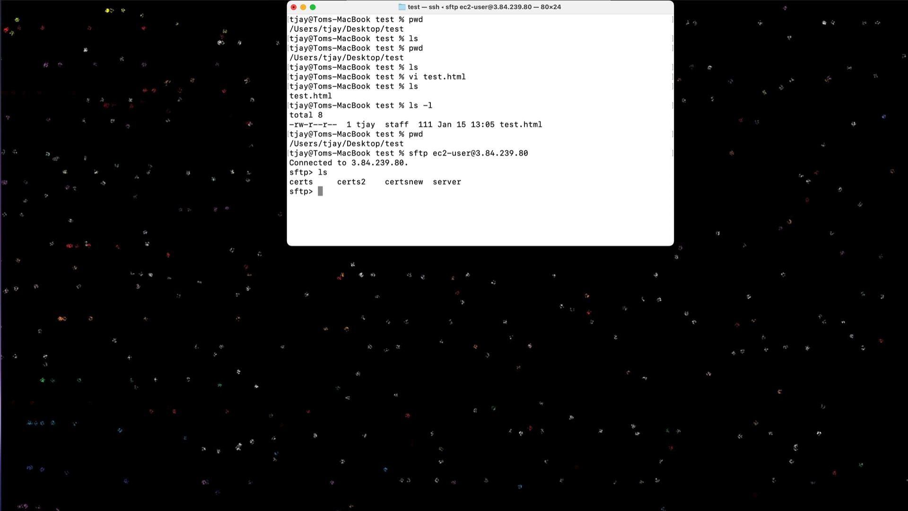
{"action": "type", "text": "cd server"}
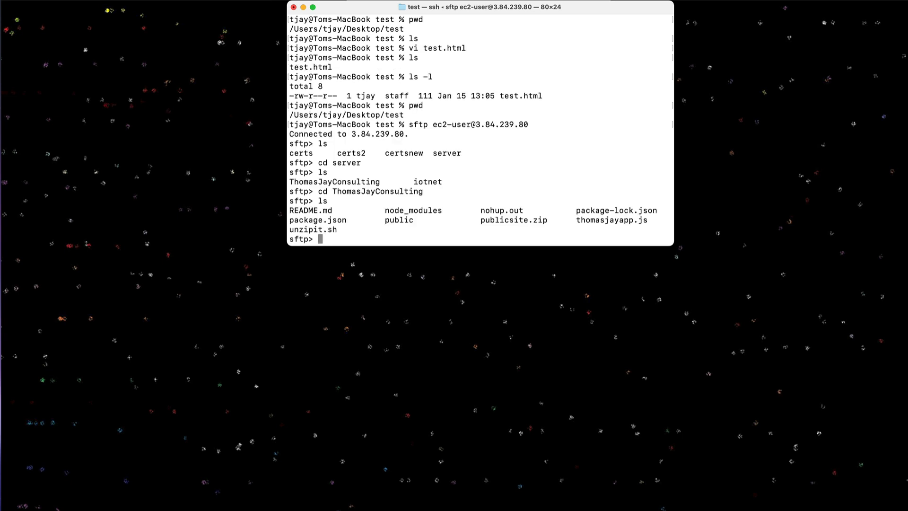
{"action": "type", "text": "cd pu"}
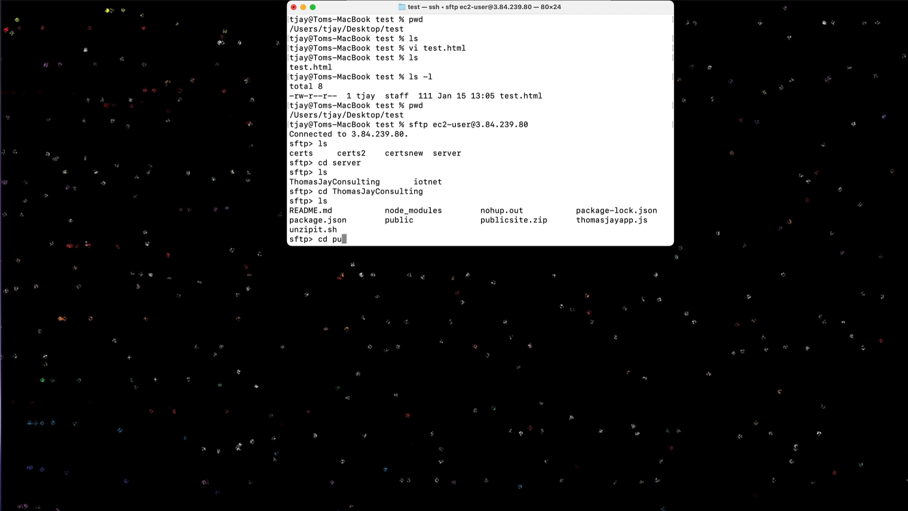
{"action": "key", "text": "Enter"}
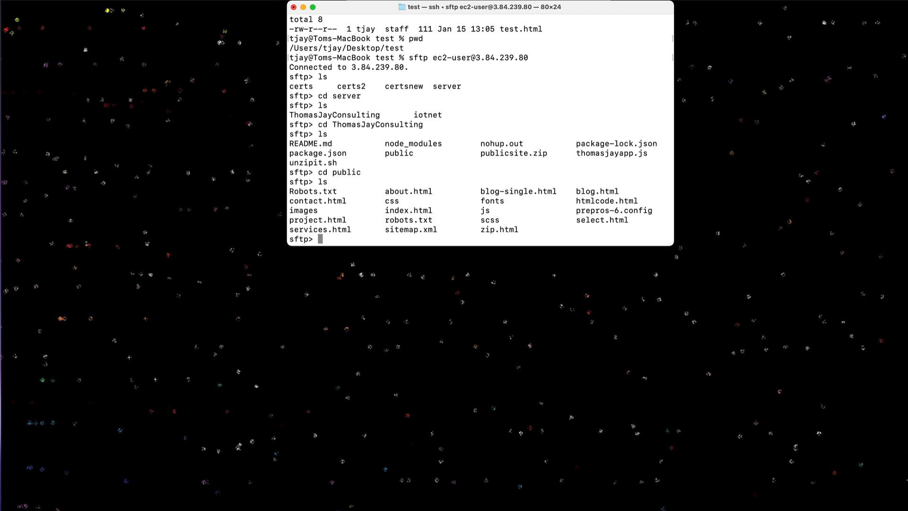
{"action": "type", "text": "put"}
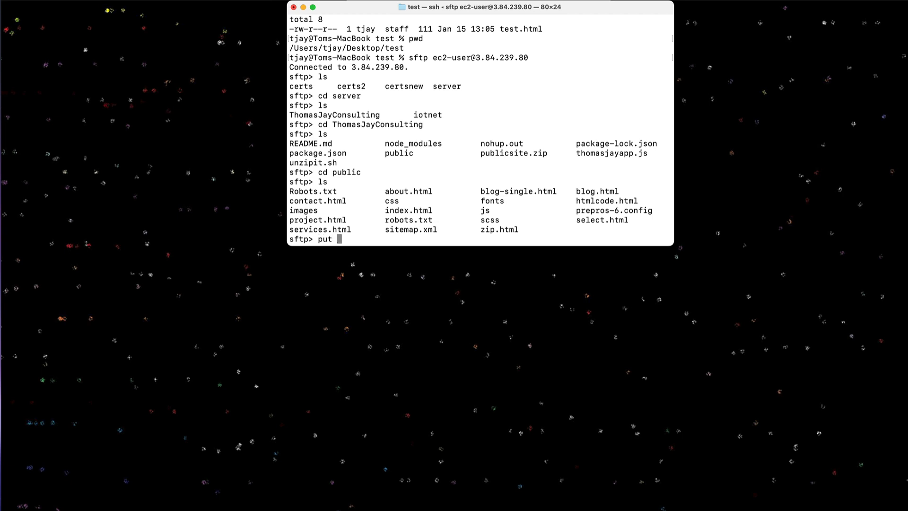
Upload test.html with put and confirm it in the remote listing with ls -l
{"action": "type", "text": "test."}
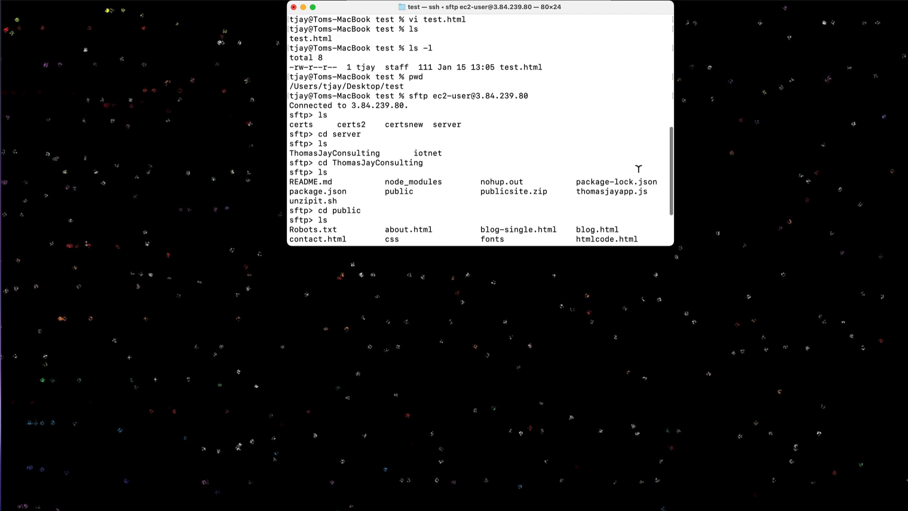
{"action": "type", "text": "put test.html"}
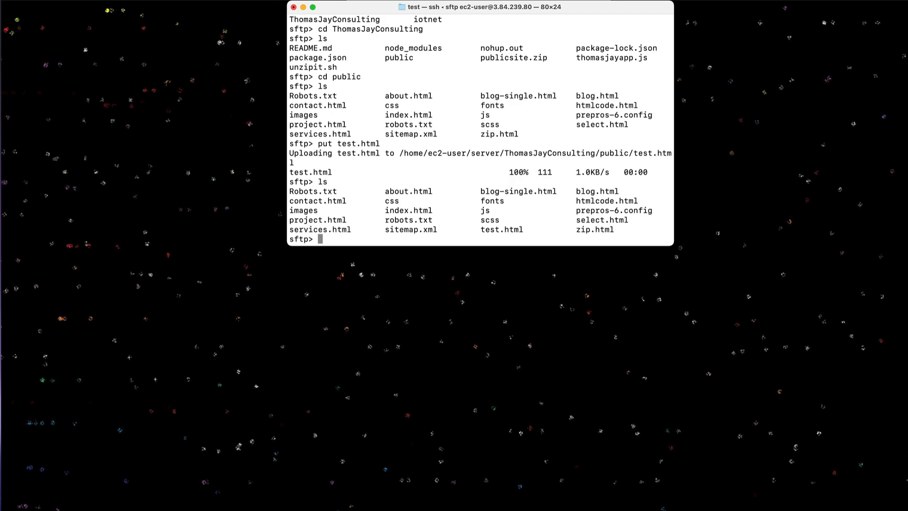
{"action": "type", "text": "ls -l"}
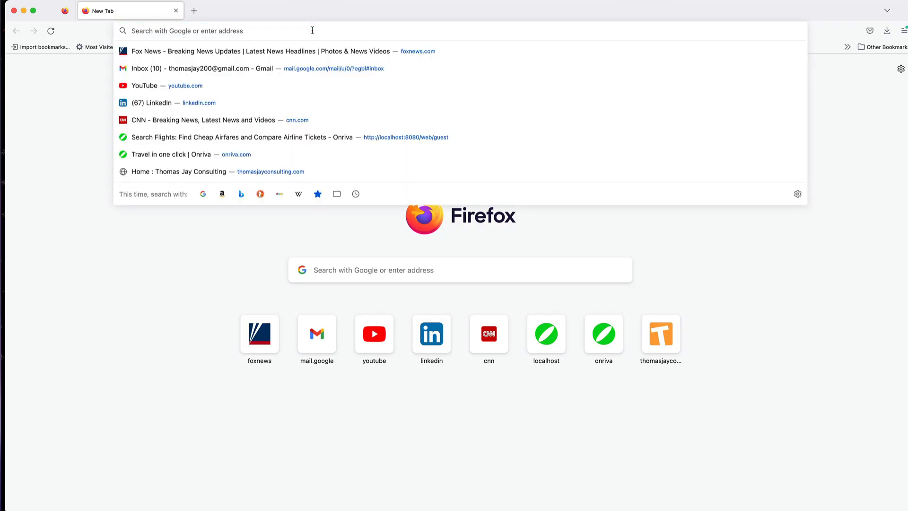
Load the site's /test.html address in a new Firefox tab
{"action": "type", "text": "homas"}
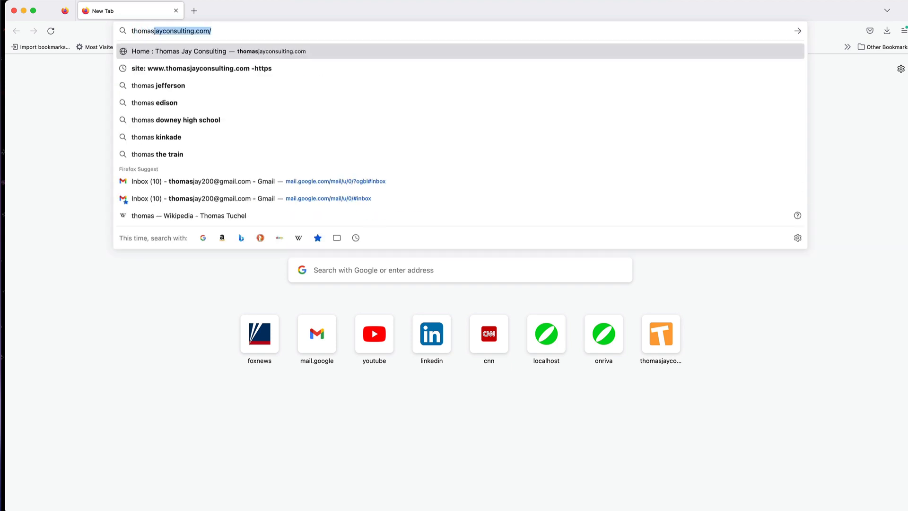
{"action": "left_click", "coordinate": [182, 51]}
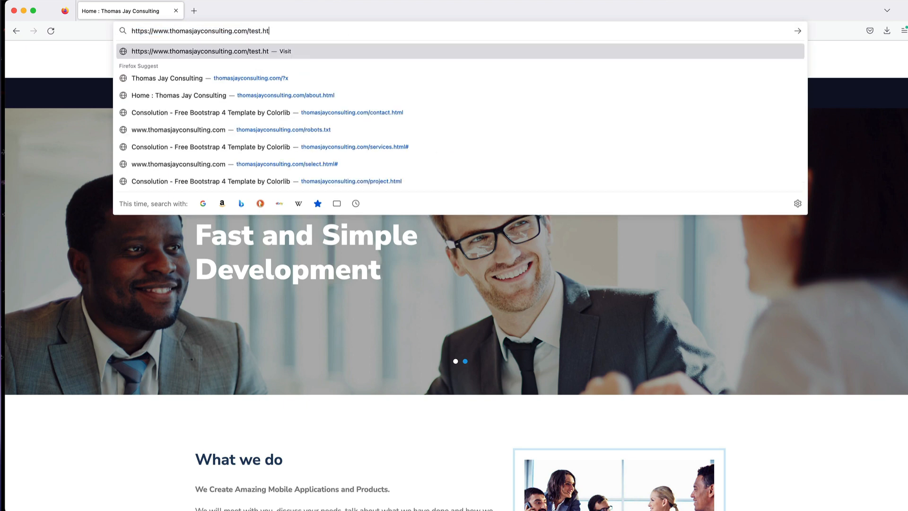
{"action": "type", "text": "ml"}
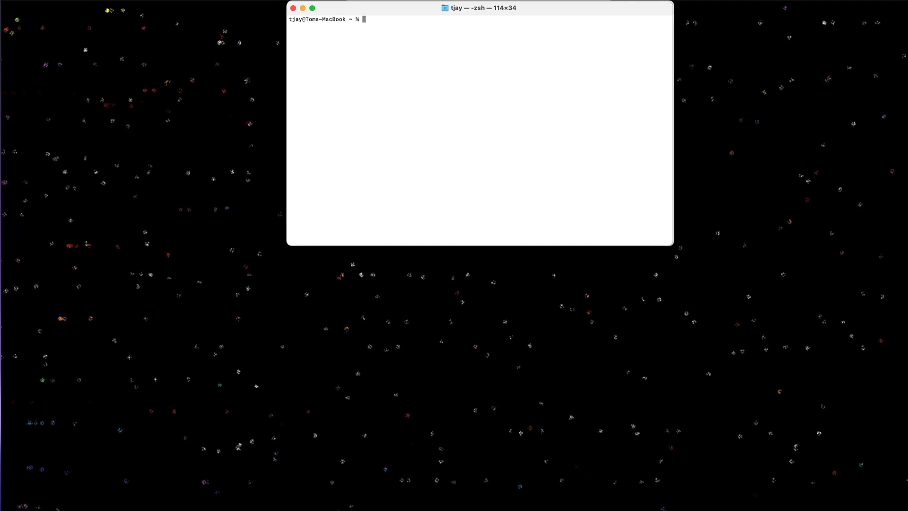
Log in with the tjcssh alias, move into the site's public folder and open test.html in vi
{"action": "type", "text": "tjcssh"}
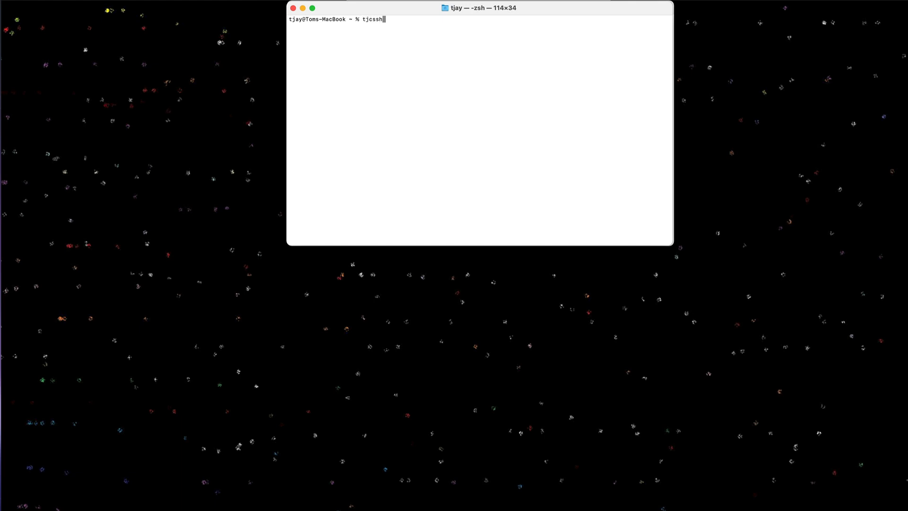
{"action": "key", "text": "Return"}
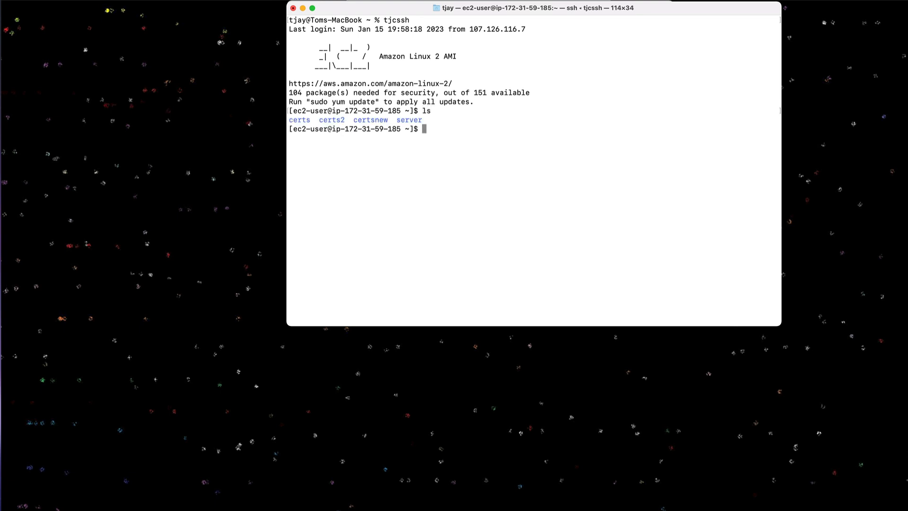
{"action": "type", "text": "cd server/"}
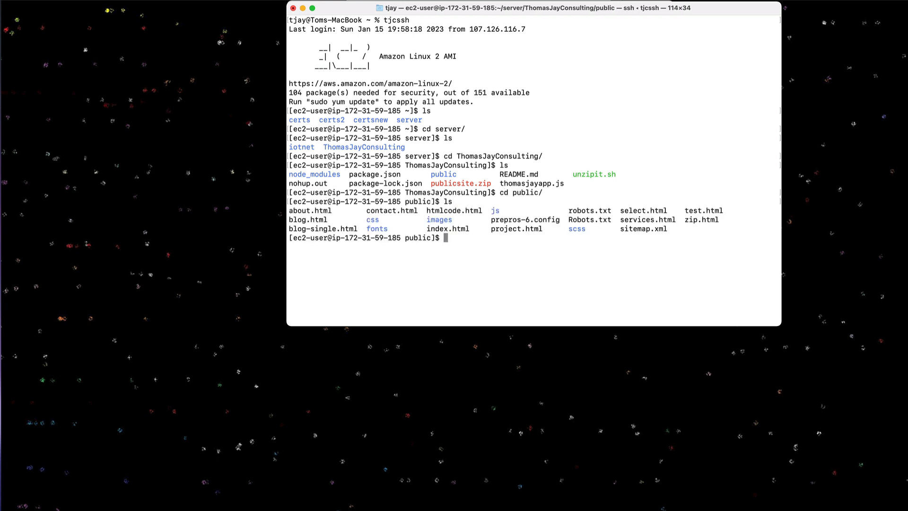
{"action": "type", "text": "vi test"}
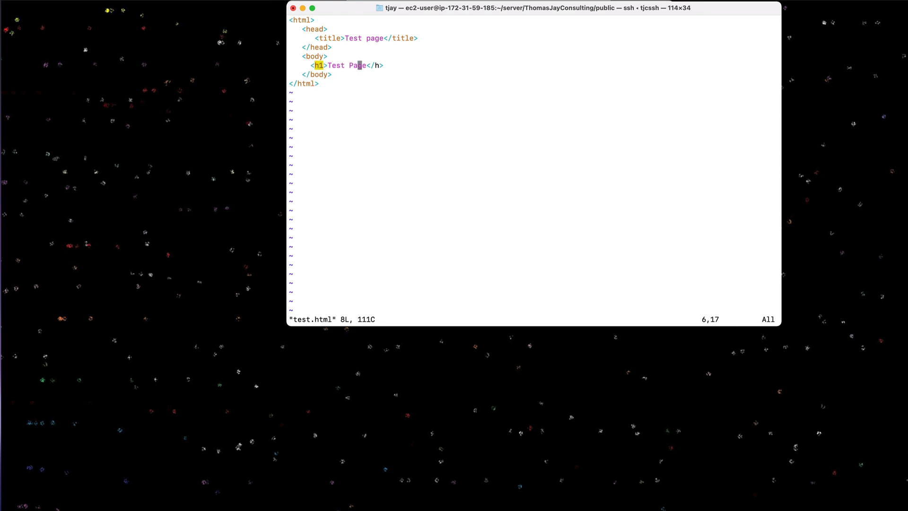
Change the h1 heading to 'Test Page - Updated' and save the file
{"action": "type", "text": "- U"}
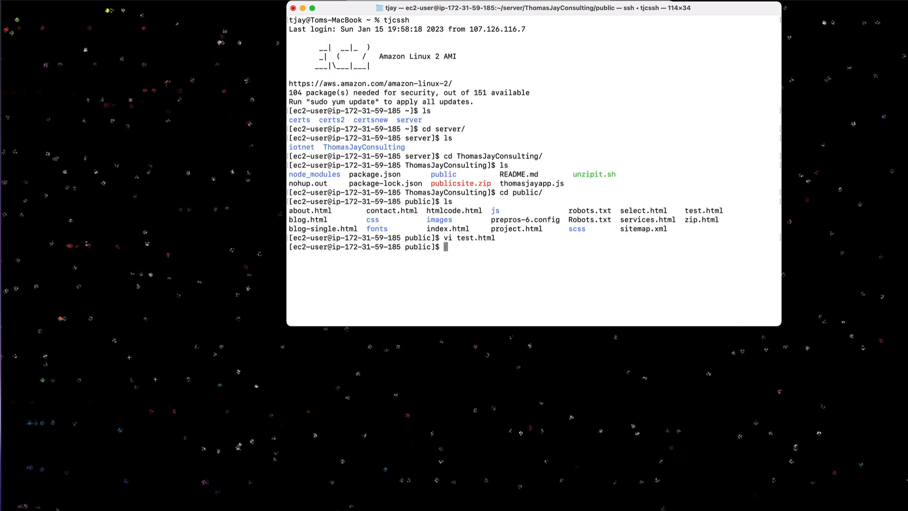
{"action": "type", "text": "c"}
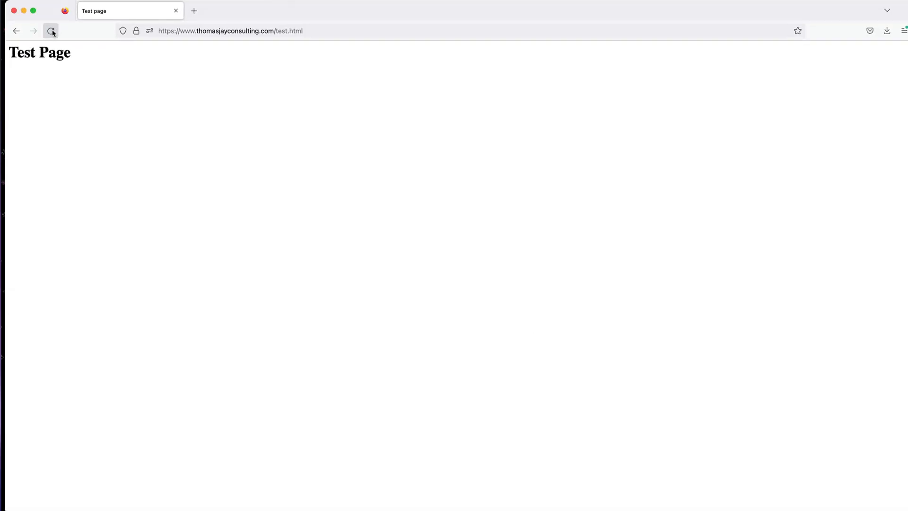
Reload the page so it shows the 'Test Page - Updated' heading
{"action": "left_click", "coordinate": [50, 30]}
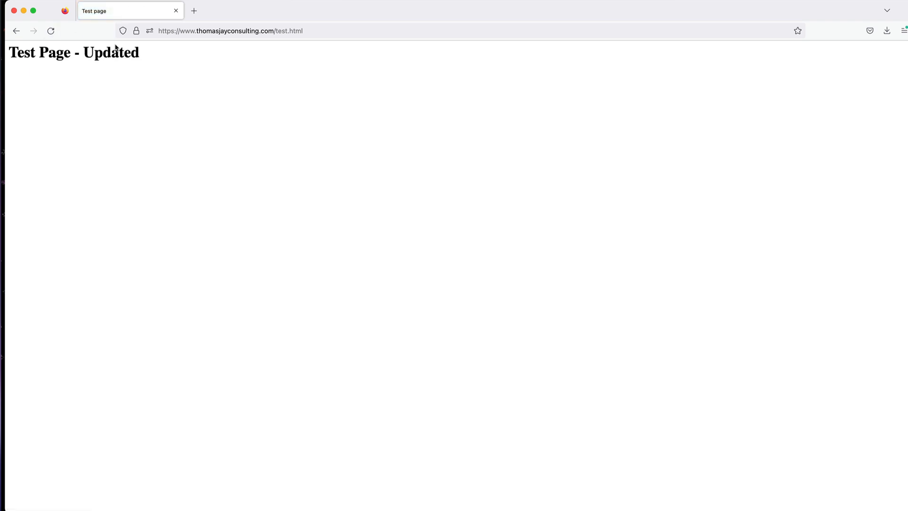
{"action": "mouse_move", "coordinate": [19, 12]}
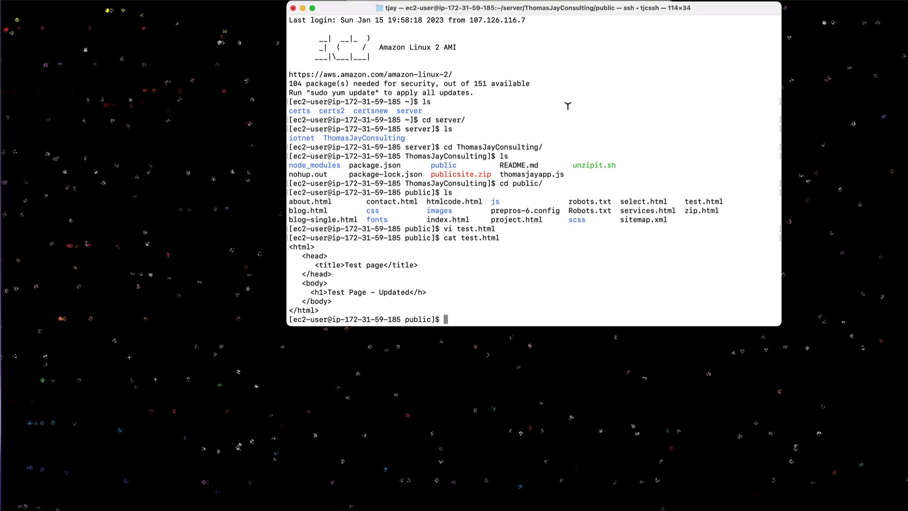
{"action": "mouse_move", "coordinate": [375, 47]}
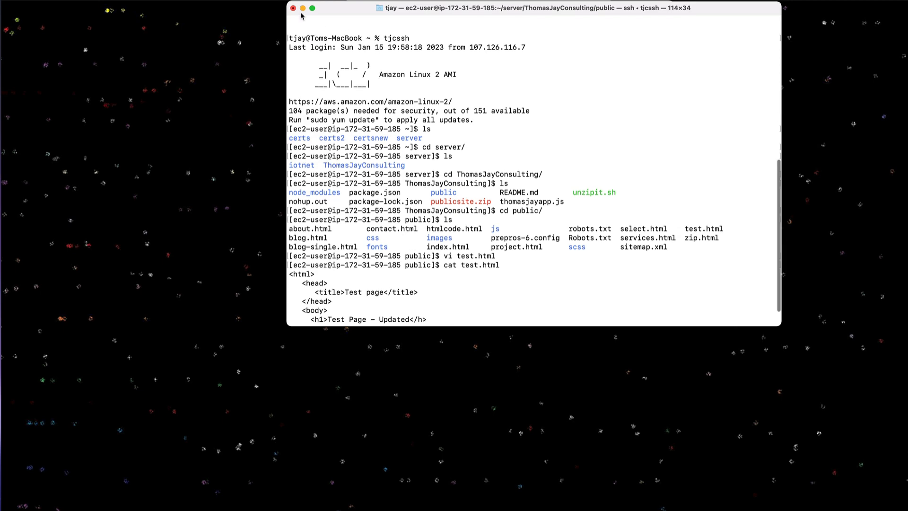
Close the ssh session window and confirm terminating its running processes
{"action": "left_click", "coordinate": [289, 11]}
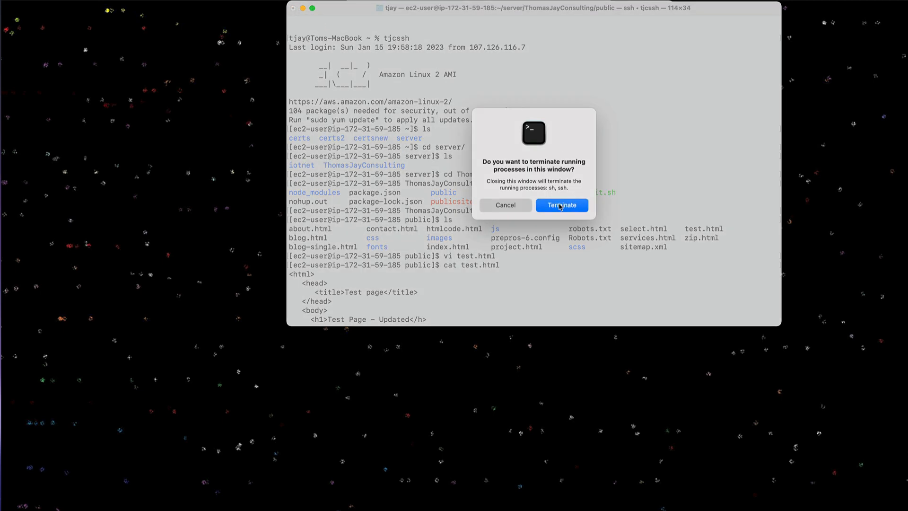
{"action": "left_click", "coordinate": [562, 205]}
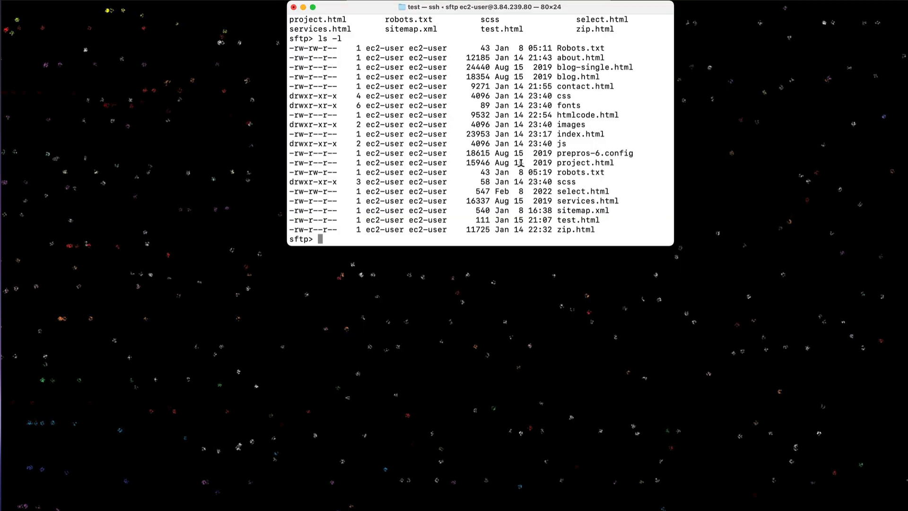
Download test.html from the server into the local test folder with 'mget test*'
{"action": "type", "text": "ls -lt"}
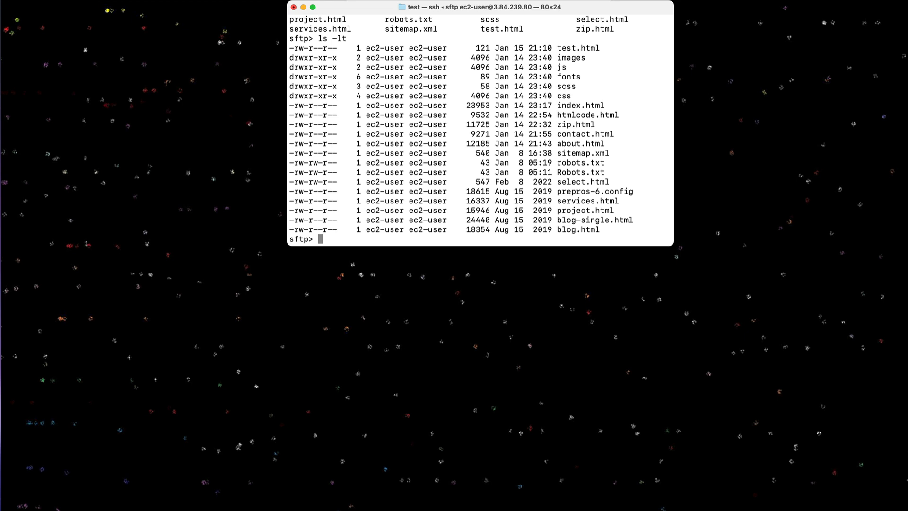
{"action": "type", "text": "get te"}
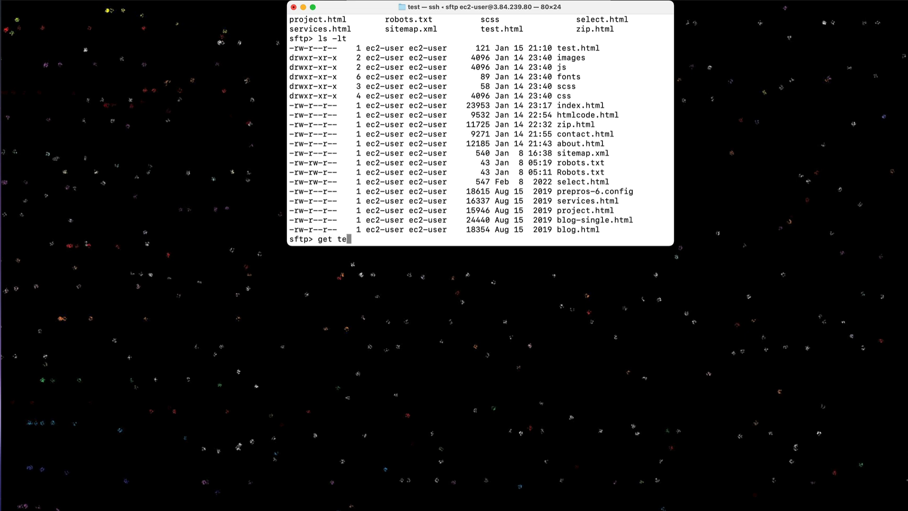
{"action": "type", "text": "st.html"}
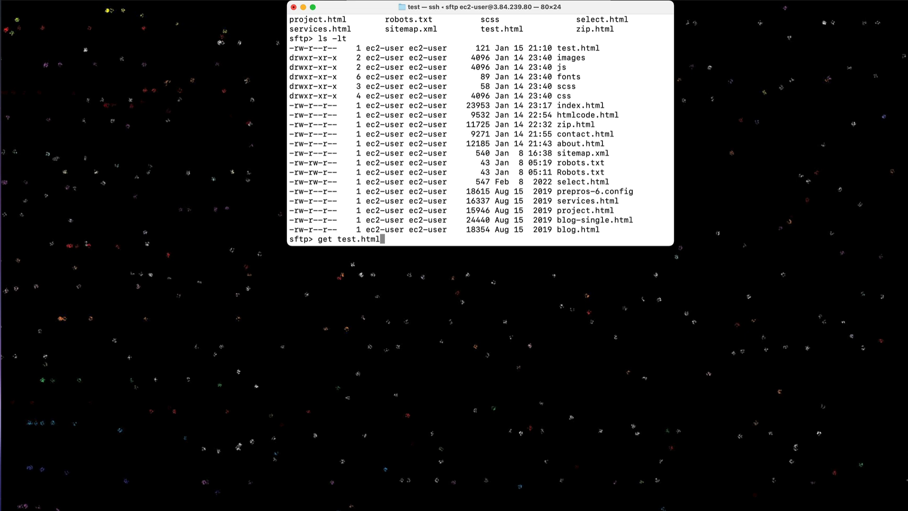
{"action": "key", "text": "Backspace"}
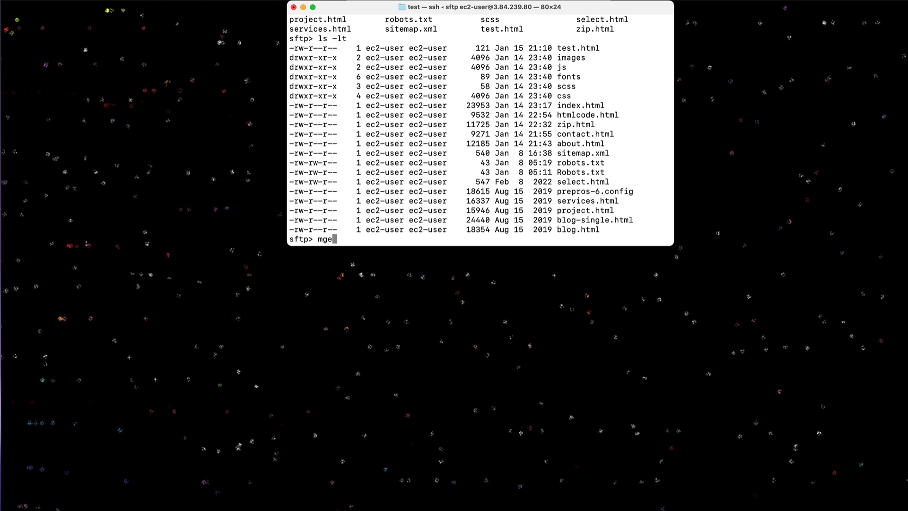
{"action": "type", "text": "t"}
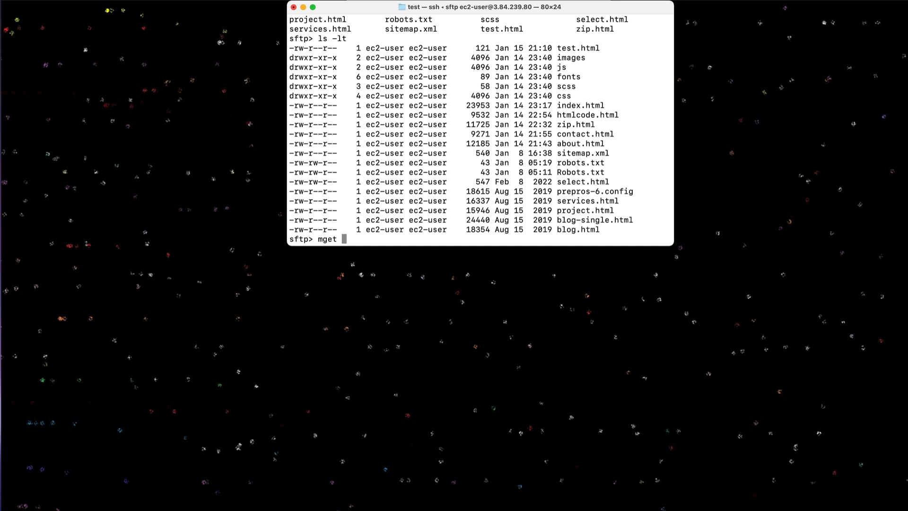
{"action": "type", "text": "t"}
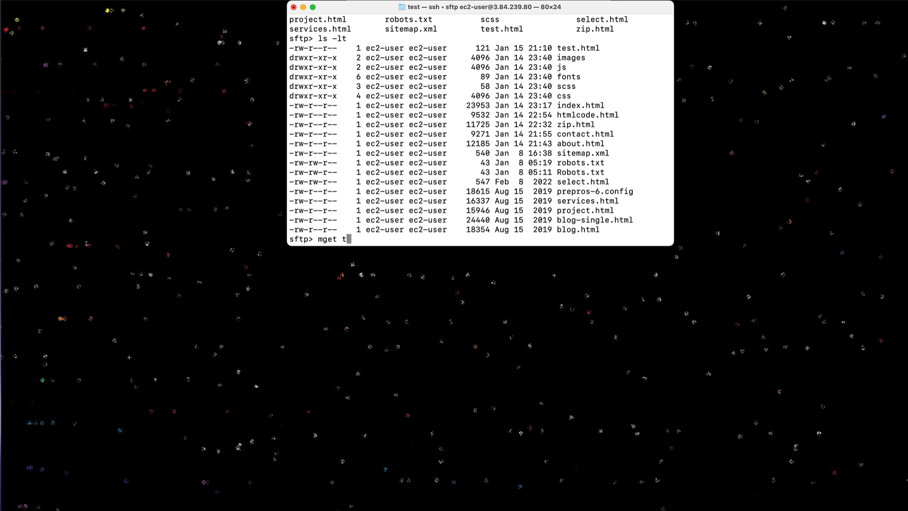
{"action": "type", "text": "est*"}
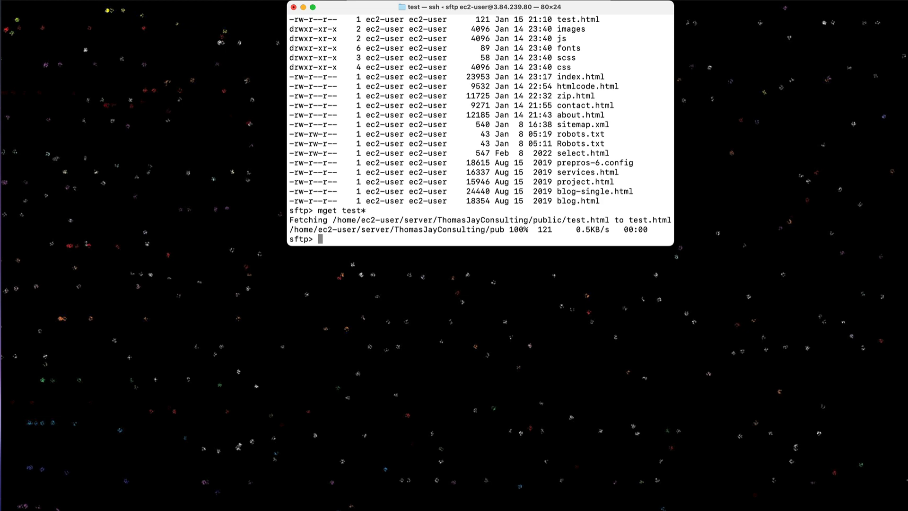
Exit the sftp session, returning to the local shell prompt
{"action": "type", "text": "exit"}
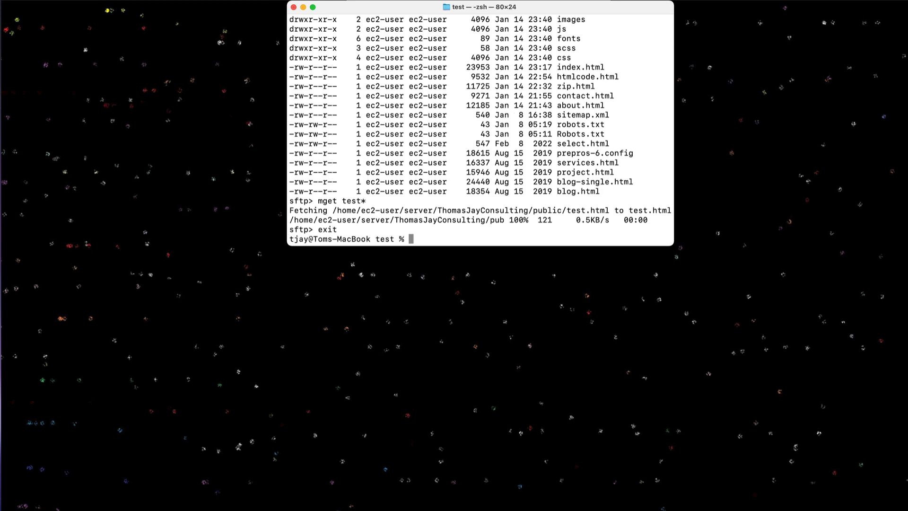
List the local folder with ls -lt and date, and cat test.html showing 'Test Page - Updated'
{"action": "type", "text": "ls -lt"}
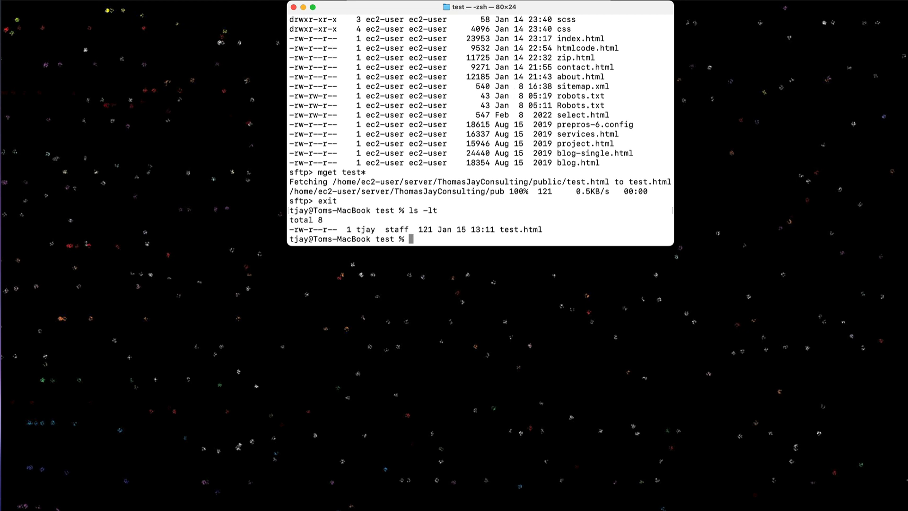
{"action": "type", "text": "date"}
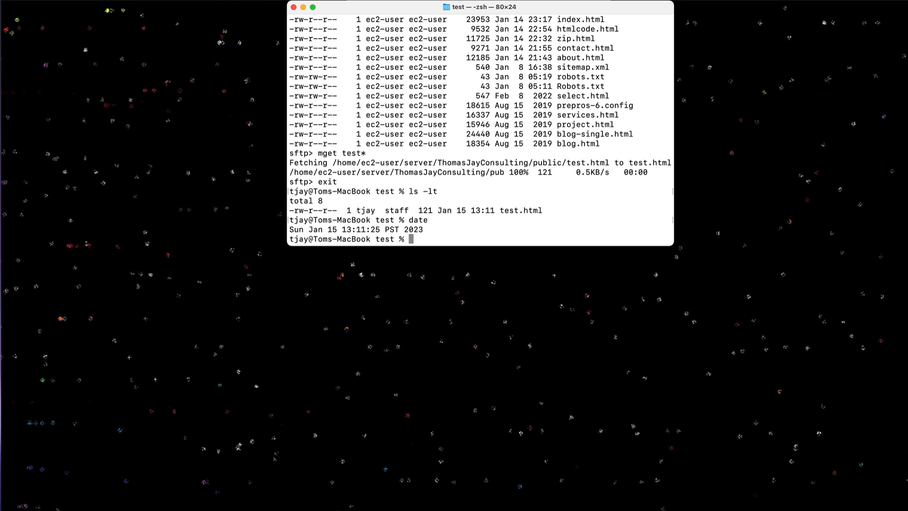
{"action": "type", "text": "cat te"}
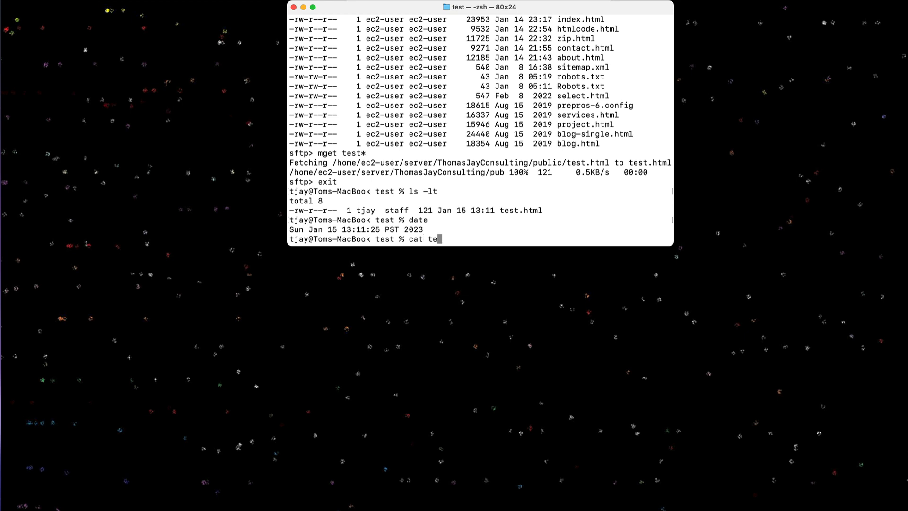
{"action": "type", "text": "st.html"}
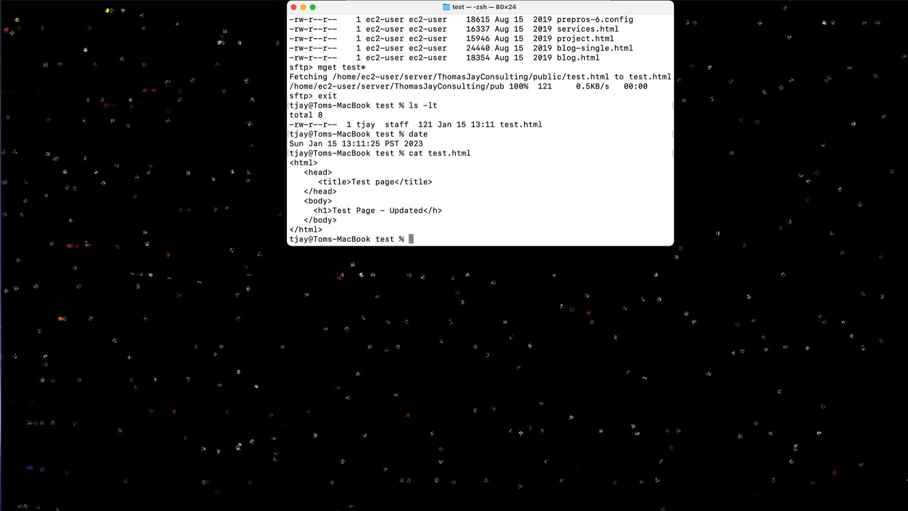
{"action": "type", "text": "date"}
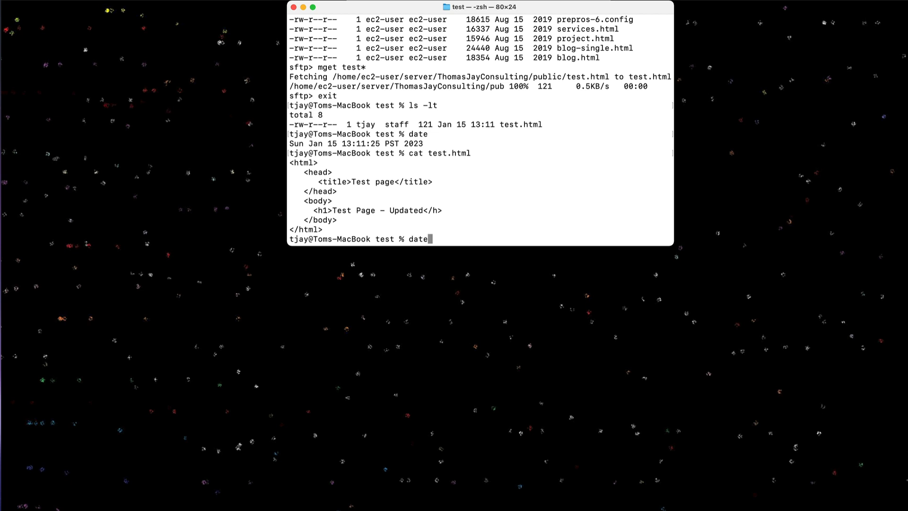
{"action": "type", "text": "sftp ec2-user@3.84.239.80"}
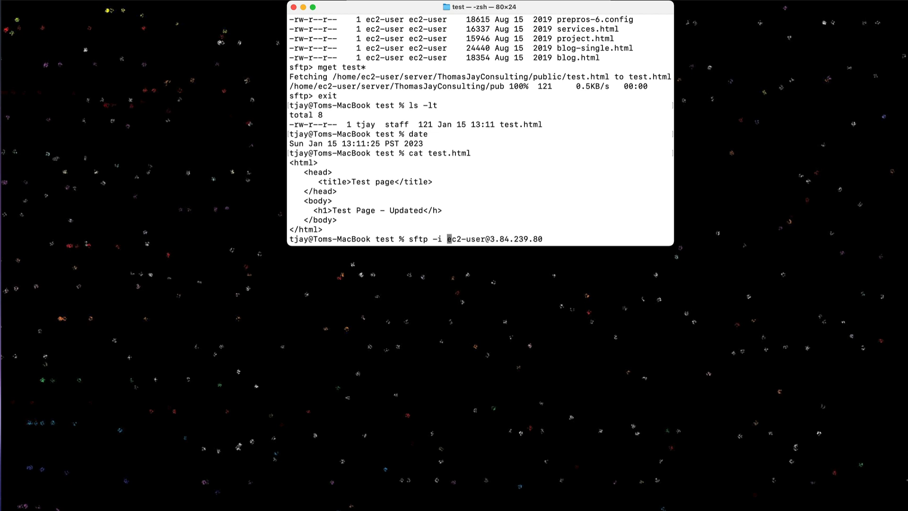
{"action": "type", "text": "~/"}
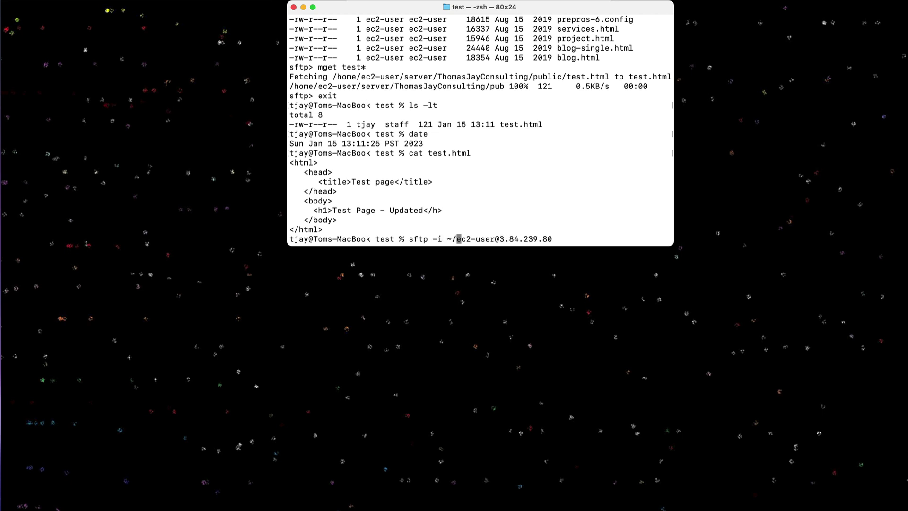
{"action": "type", "text": "tjc.pem"}
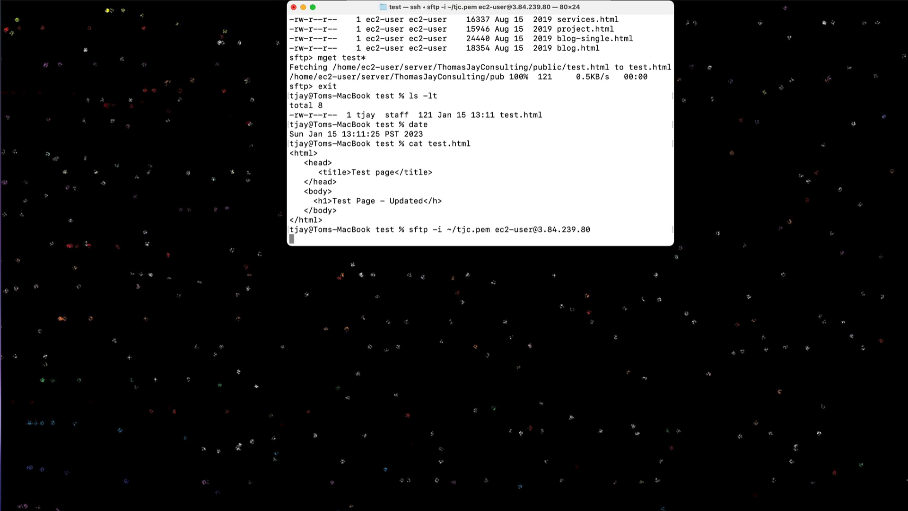
{"action": "key", "text": "Return"}
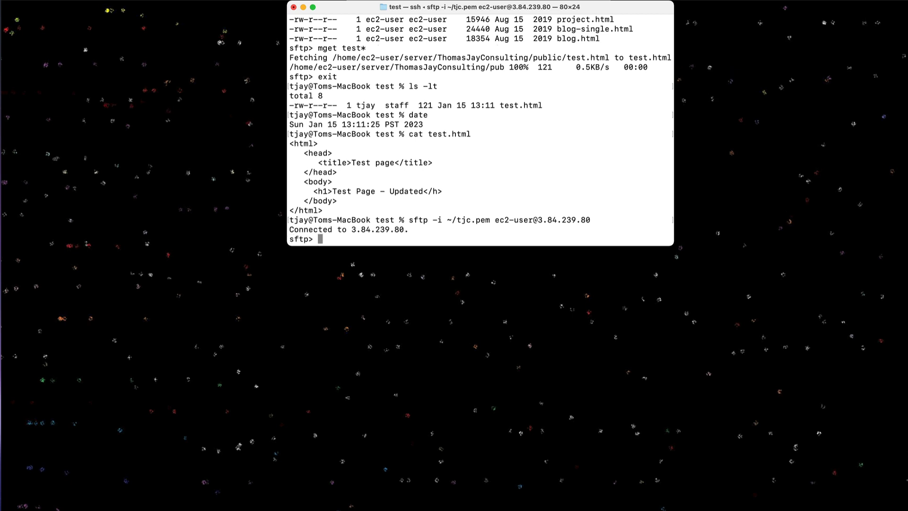
{"action": "type", "text": "exit"}
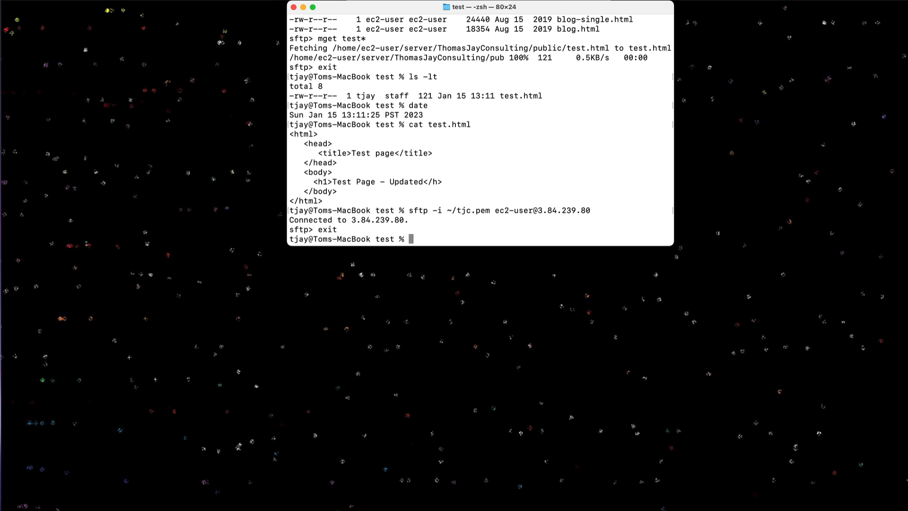
{"action": "type", "text": "cat"}
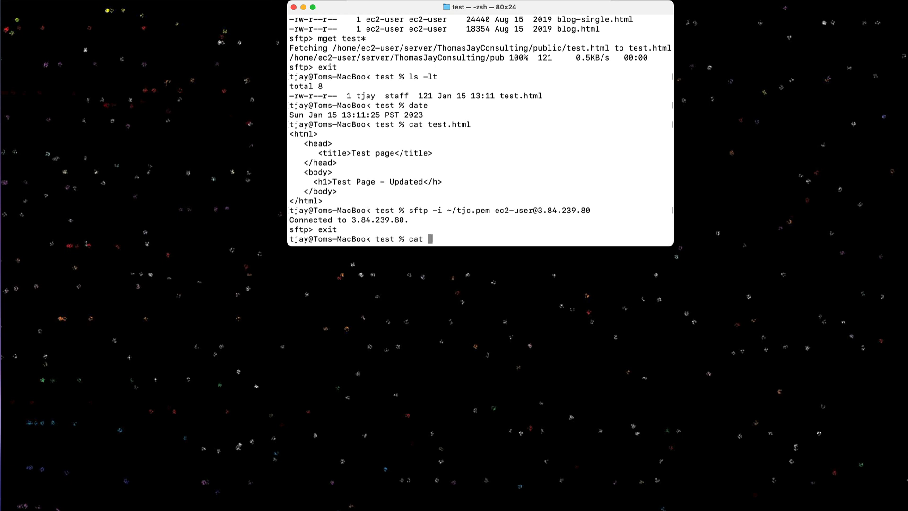
Print the ~/bin/yak and ~/bin/tjcsftp shortcut scripts with cat, then start typing tjcsftp
{"action": "type", "text": "~/bin/yak"}
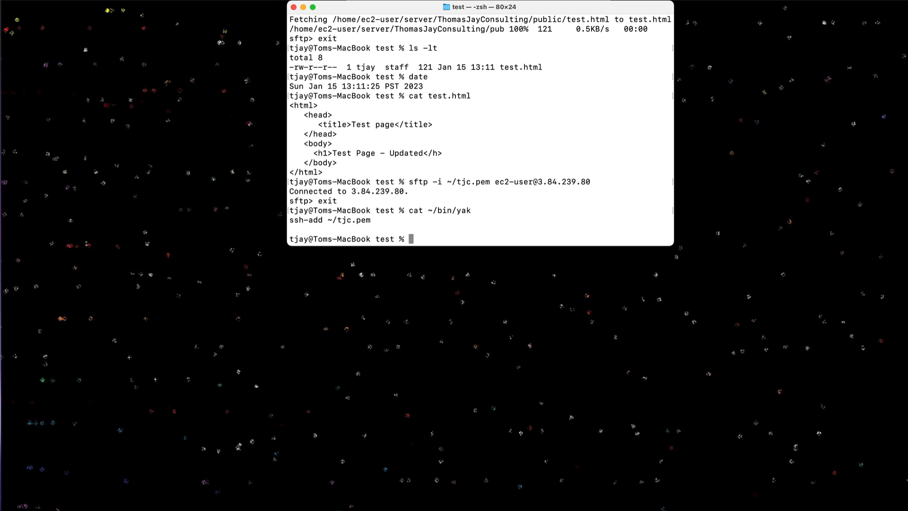
{"action": "type", "text": "cat"}
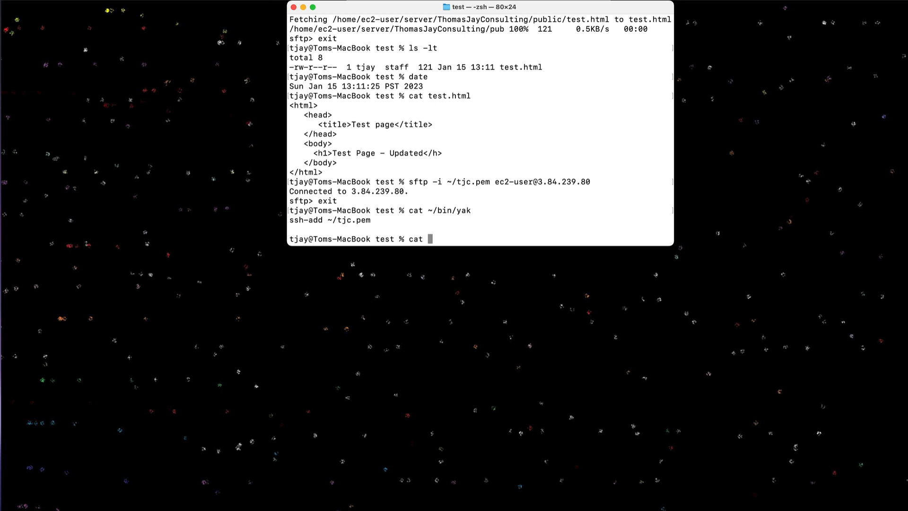
{"action": "type", "text": "~/bi"}
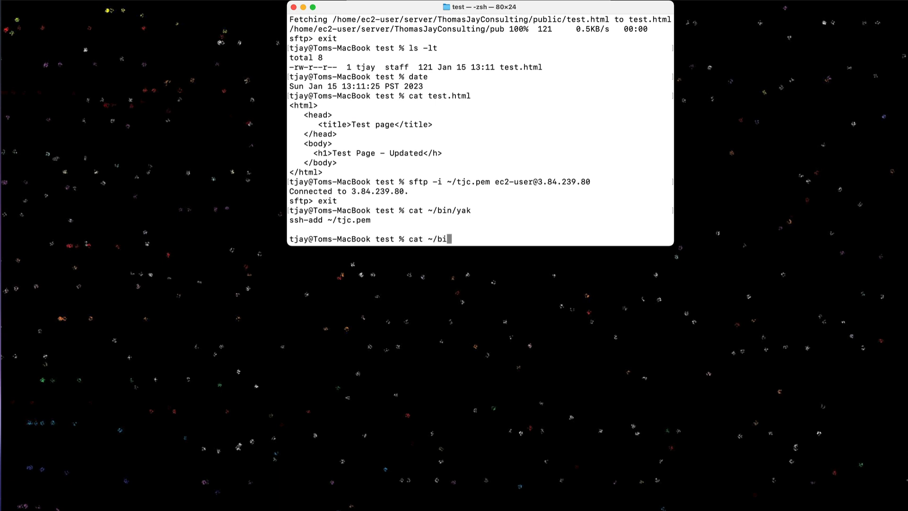
{"action": "type", "text": "n/tj"}
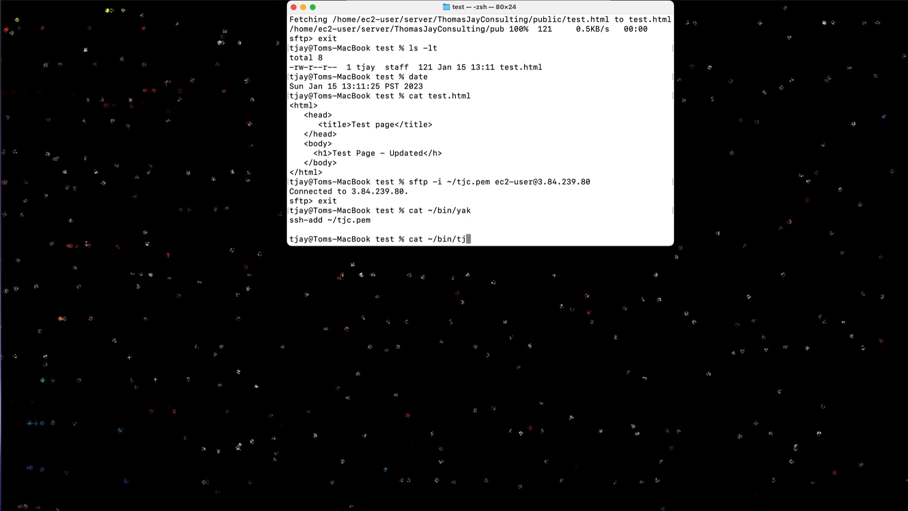
{"action": "type", "text": "cs"}
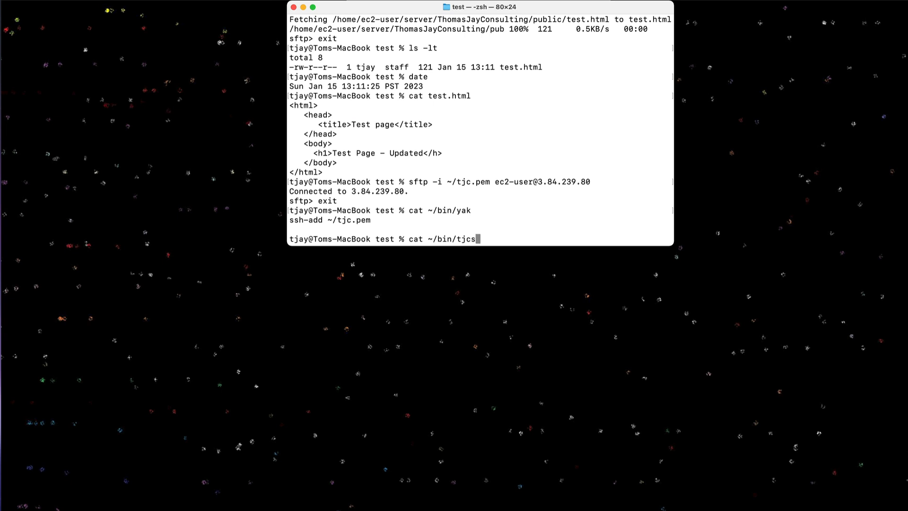
{"action": "type", "text": "ftp"}
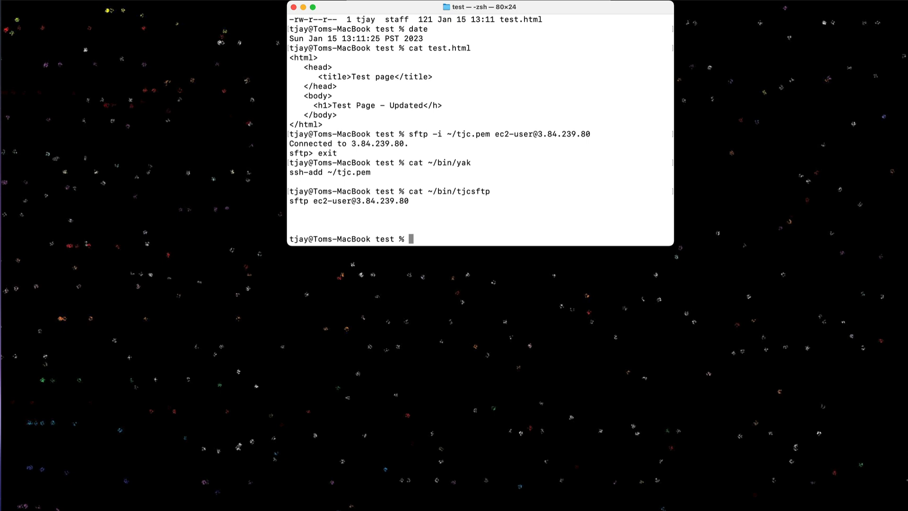
{"action": "type", "text": "tjcsftp"}
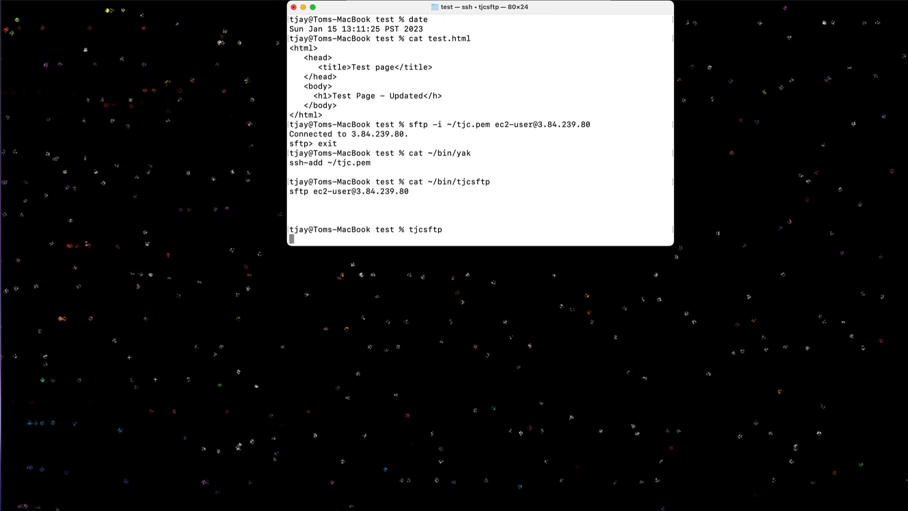
Run the tjcsftp and tjcssh shortcuts, reaching the server each time, and exit both sessions
{"action": "key", "text": "Return"}
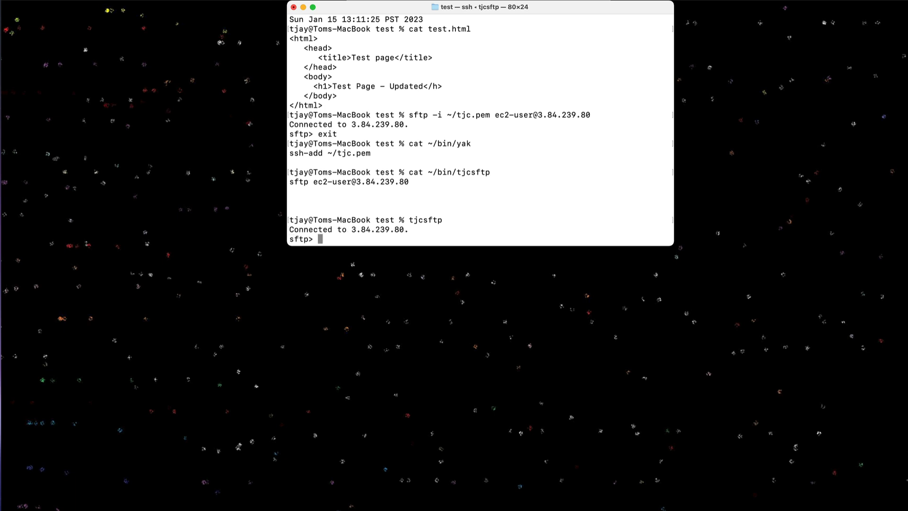
{"action": "type", "text": "exit"}
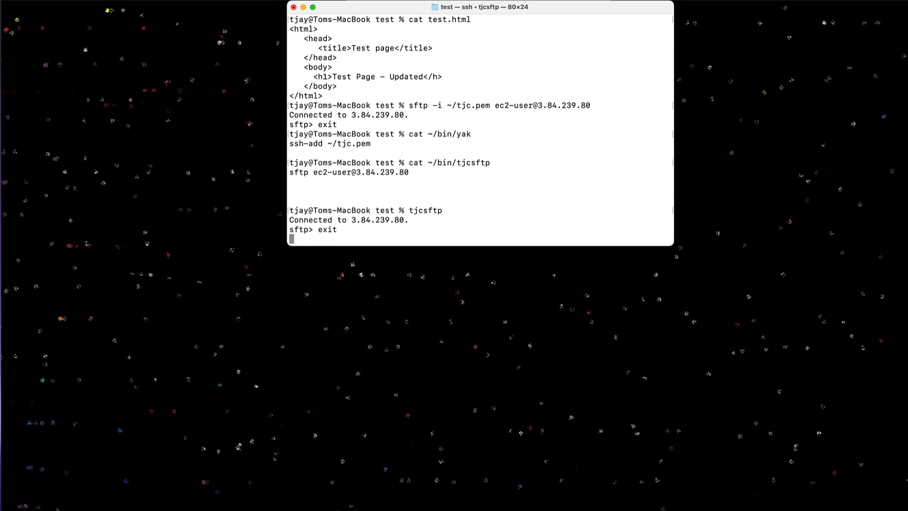
{"action": "type", "text": "tjay@Toms-MacBook test % tj"}
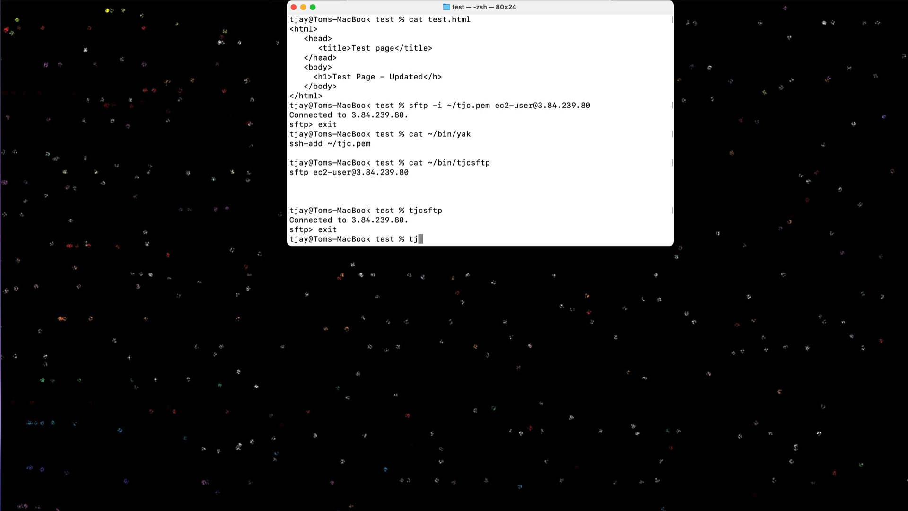
{"action": "type", "text": "cssh"}
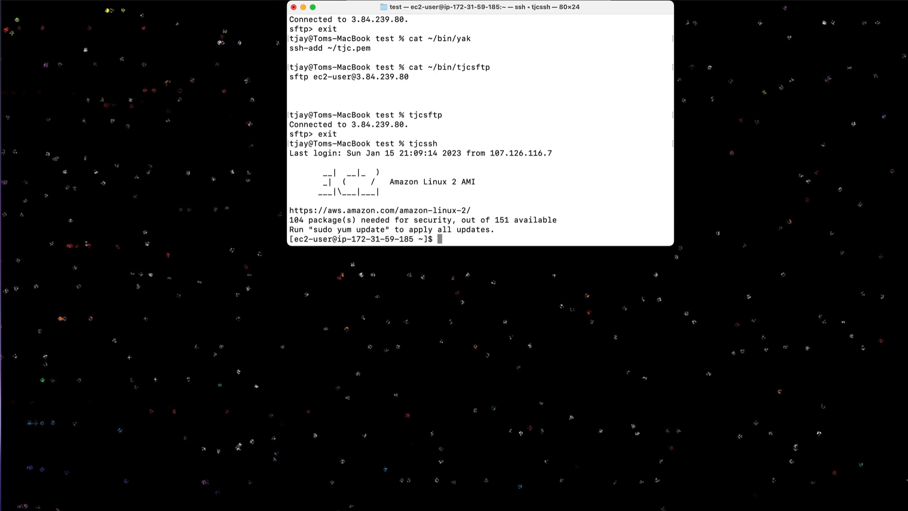
{"action": "type", "text": "exit"}
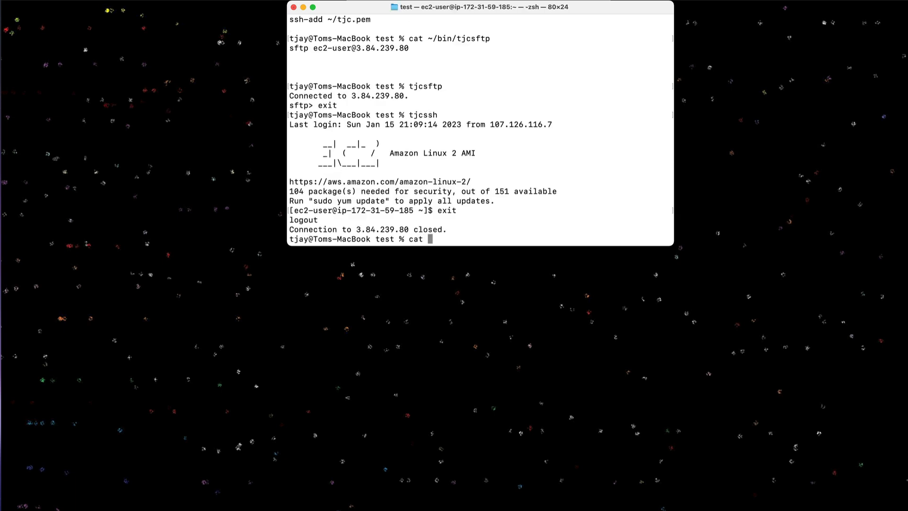
Enter 'cat ~/bin/tjcssh' to view the tjcssh shortcut script
{"action": "type", "text": "~/b"}
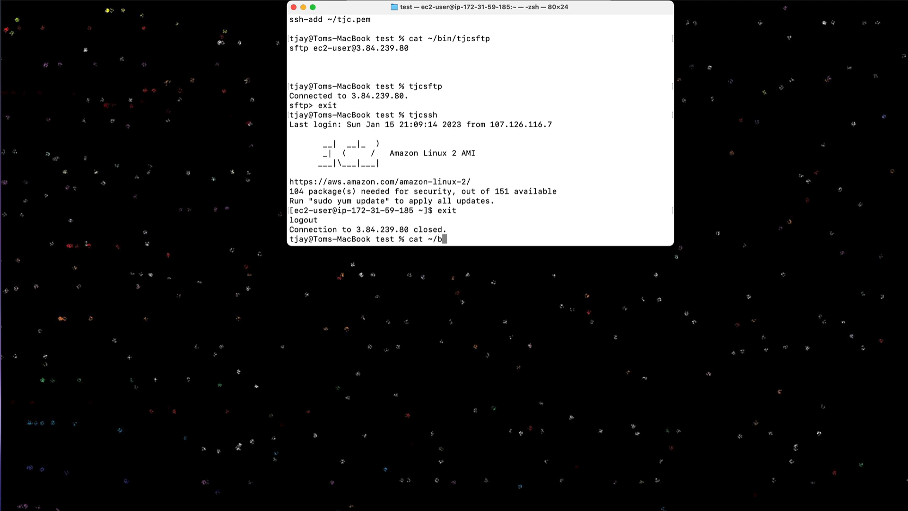
{"action": "type", "text": "in/"}
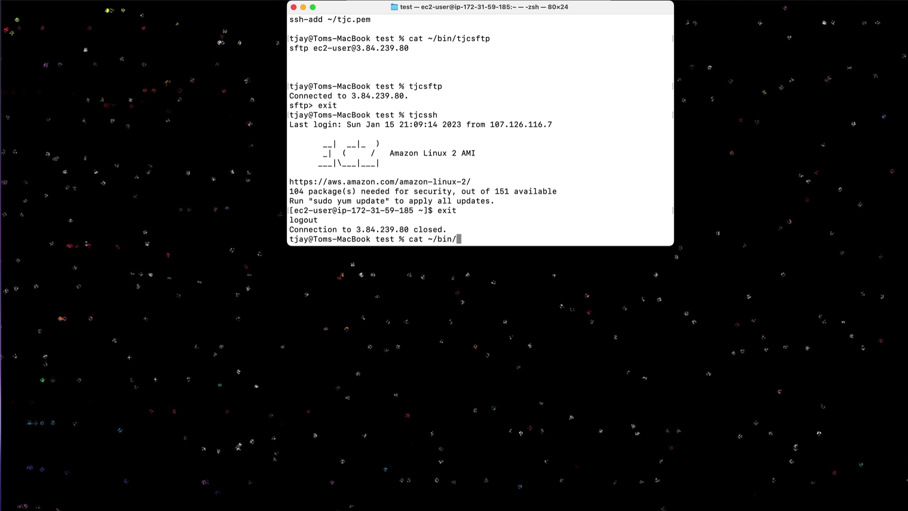
{"action": "type", "text": "tjcssh"}
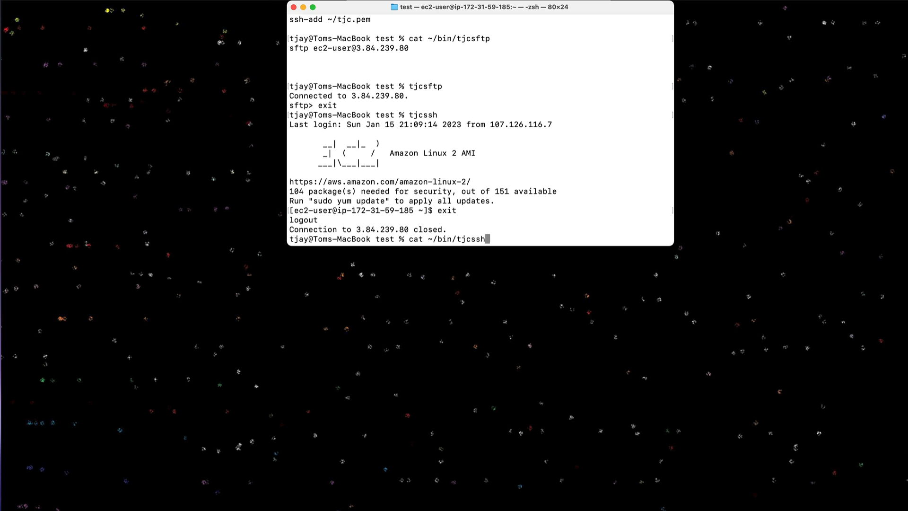